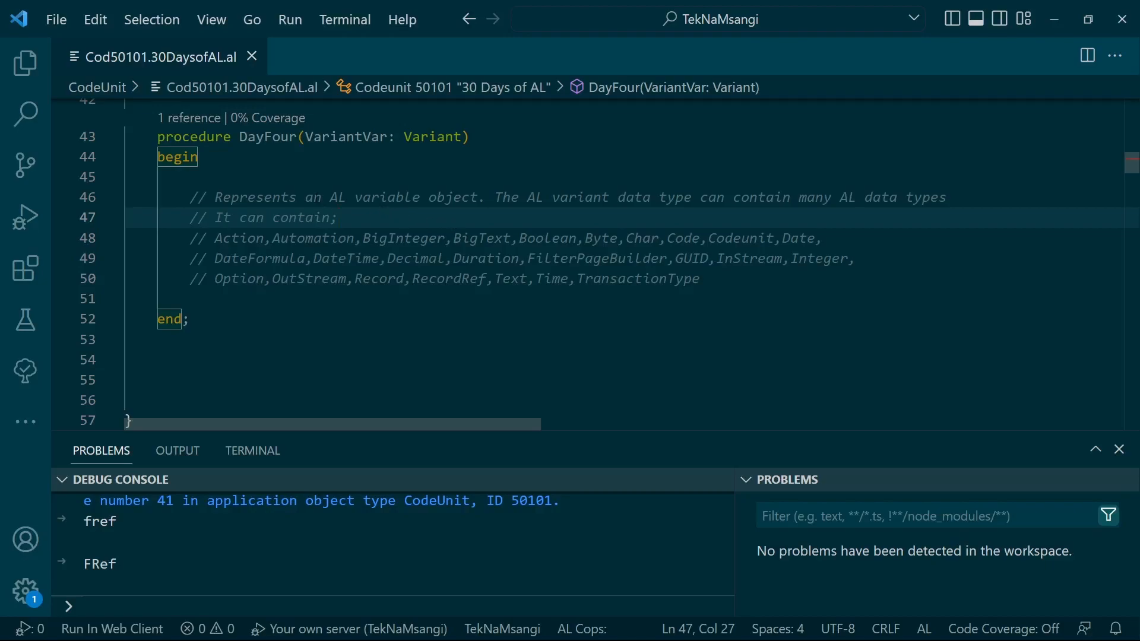
Review the comment block listing the types a Variant can contain, such as Automation and Record.
double_click(452, 197)
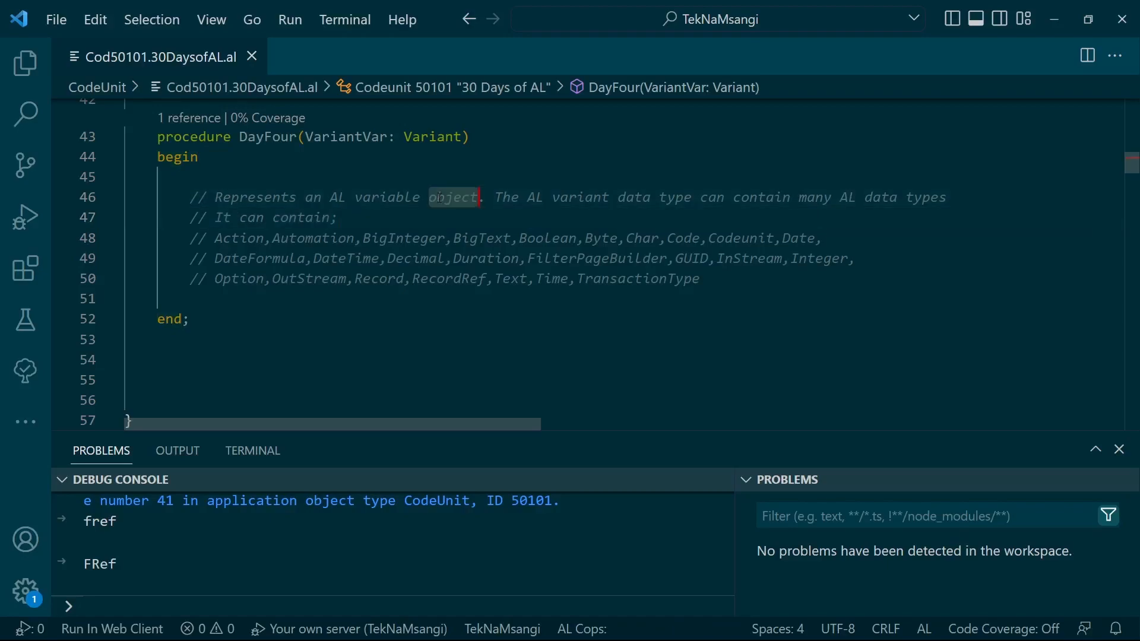
click(336, 217)
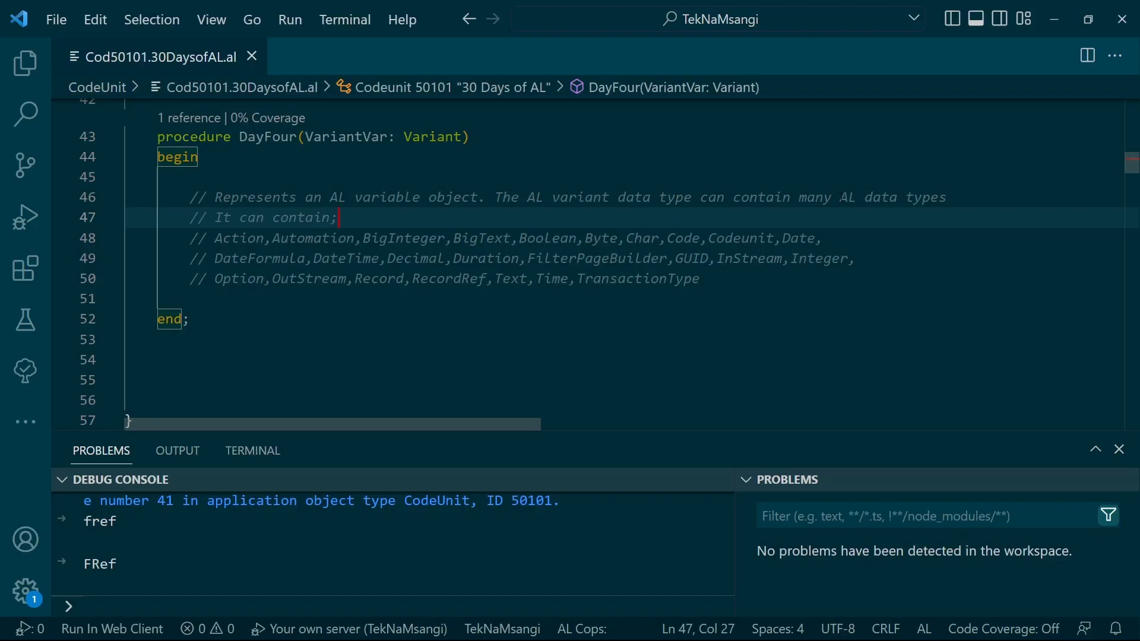
click(324, 237)
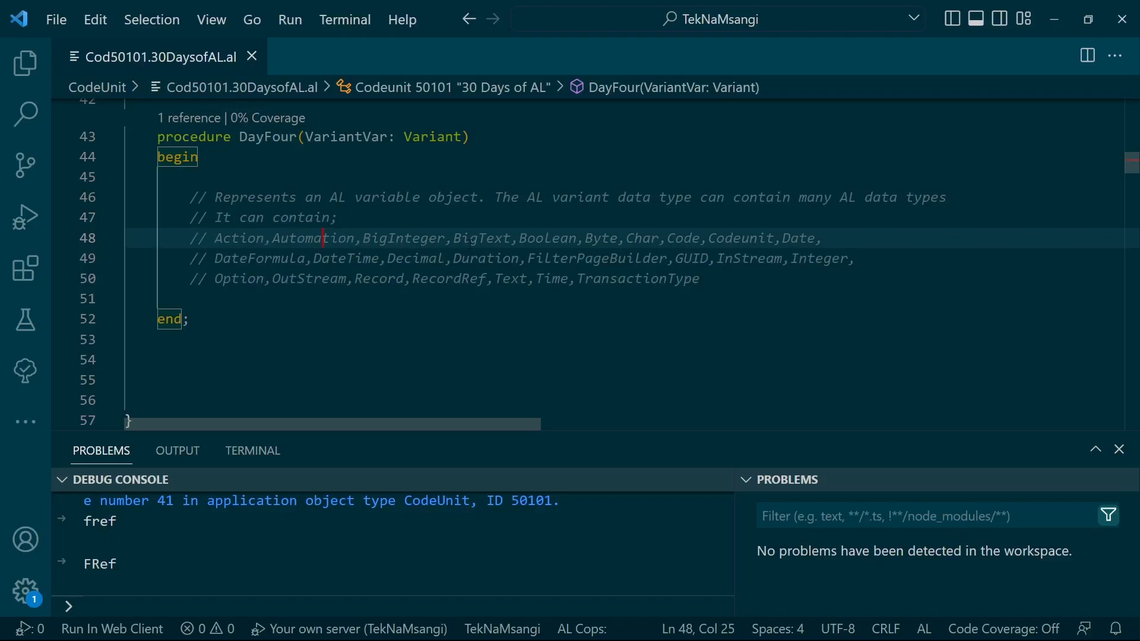
click(613, 237)
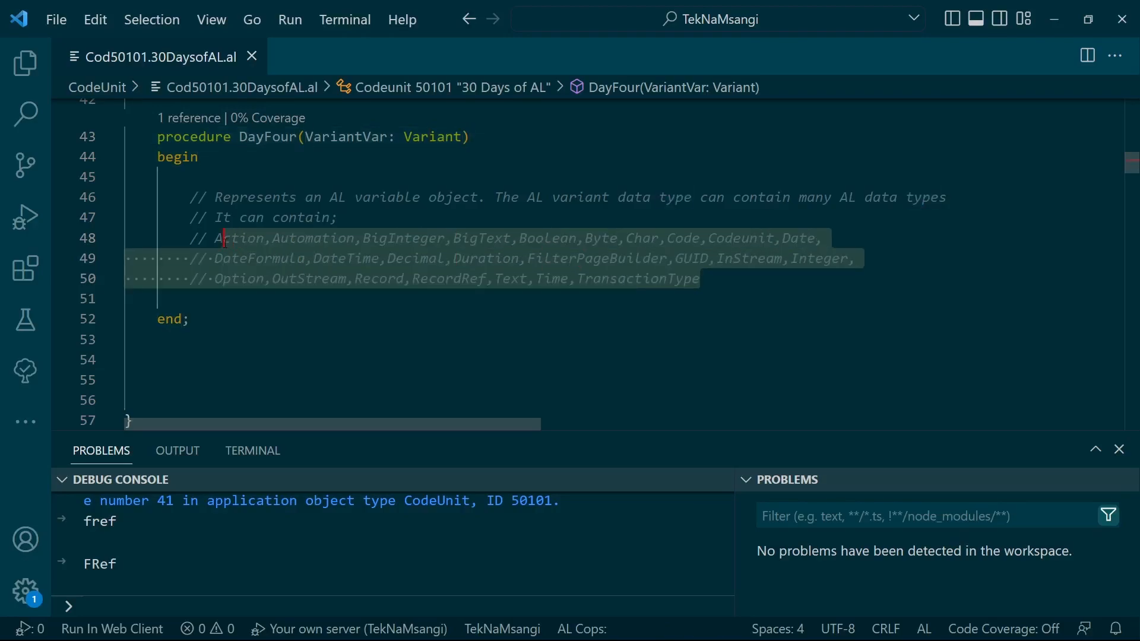
click(520, 258)
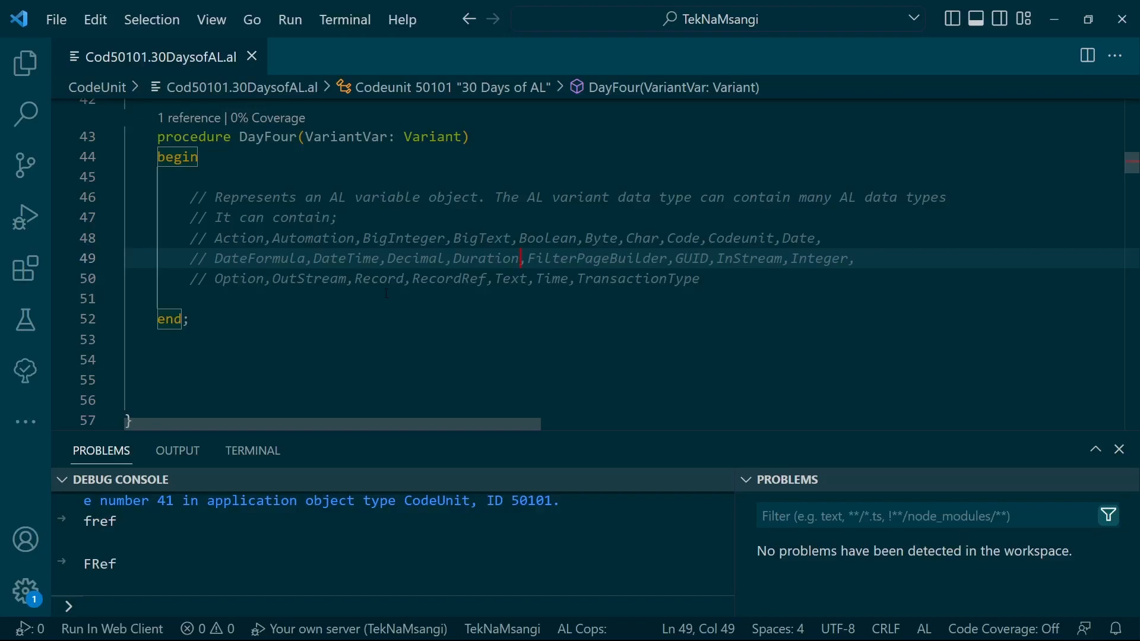
double_click(381, 278)
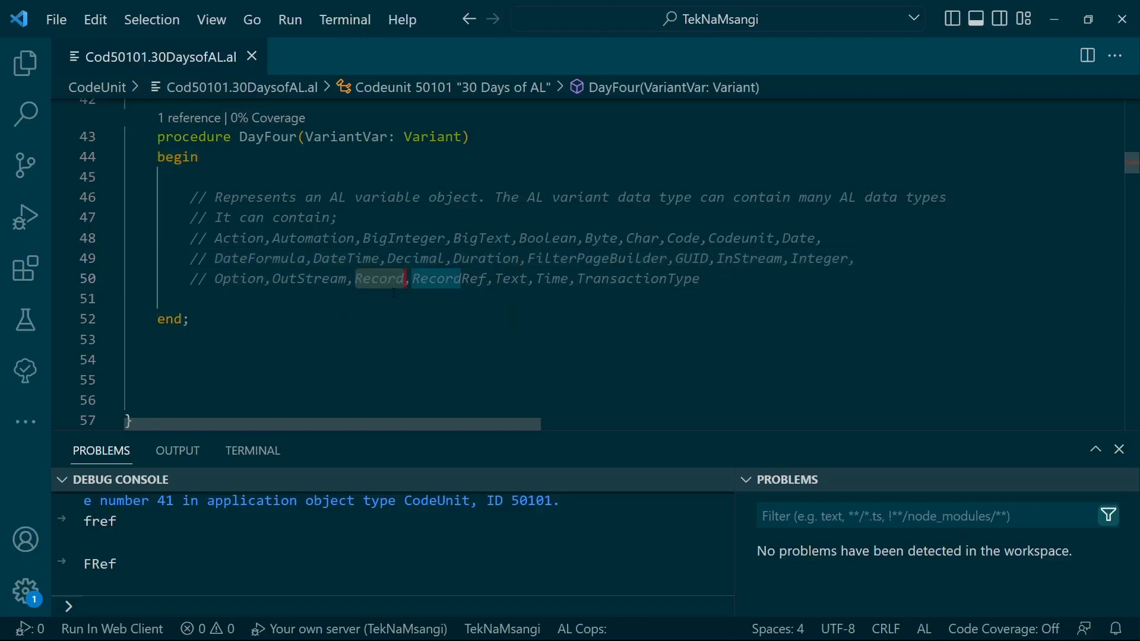
mouse_move(252, 451)
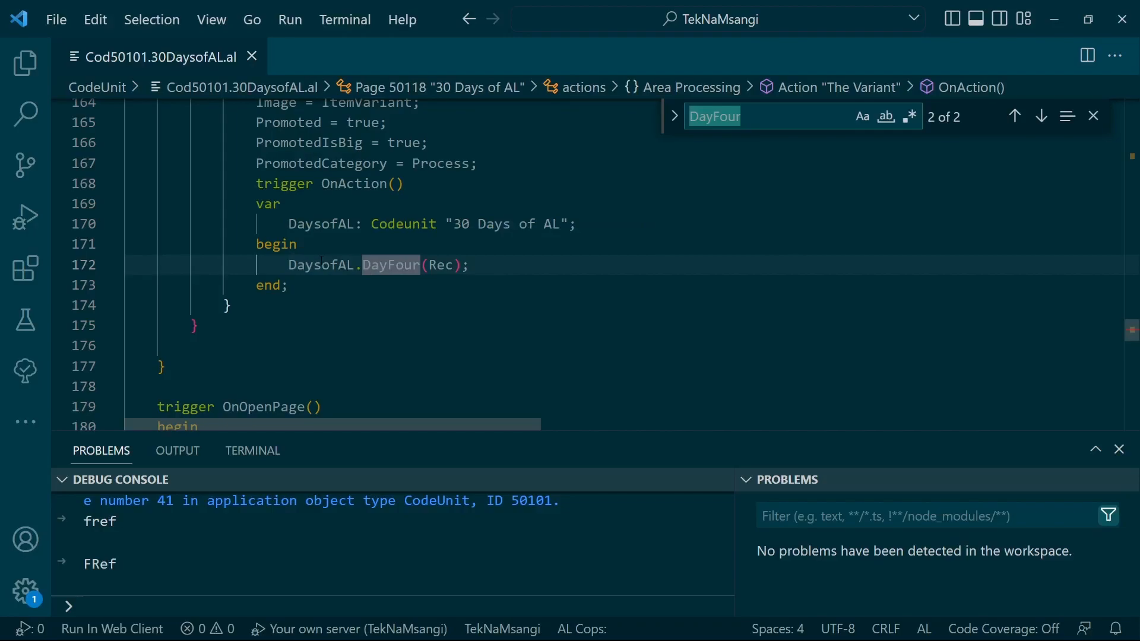
mouse_move(390, 265)
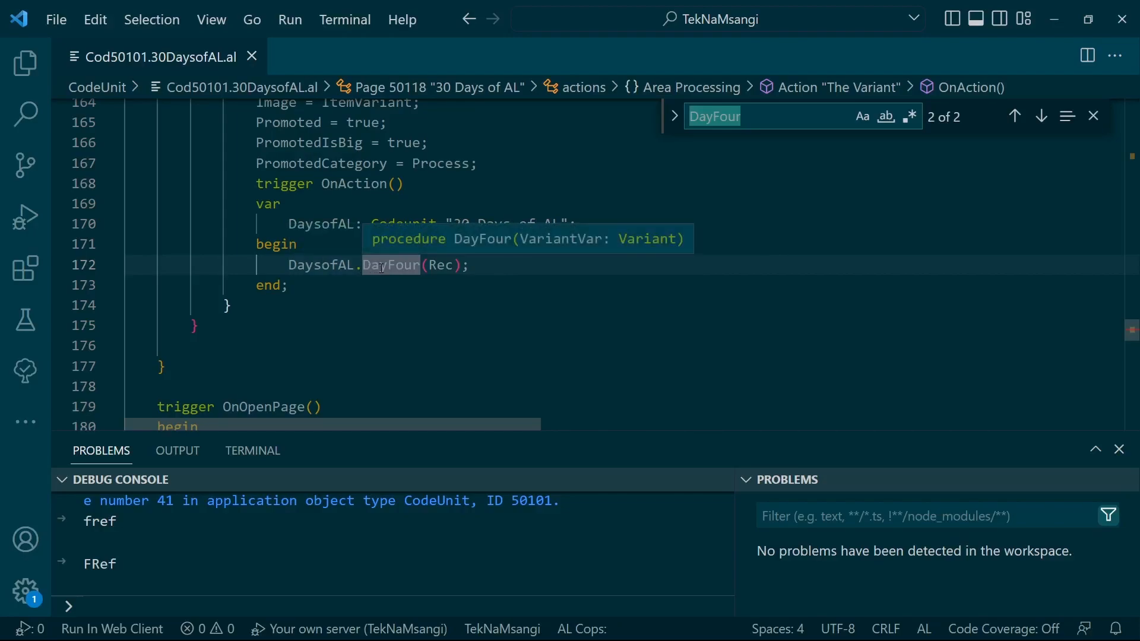
mouse_move(439, 265)
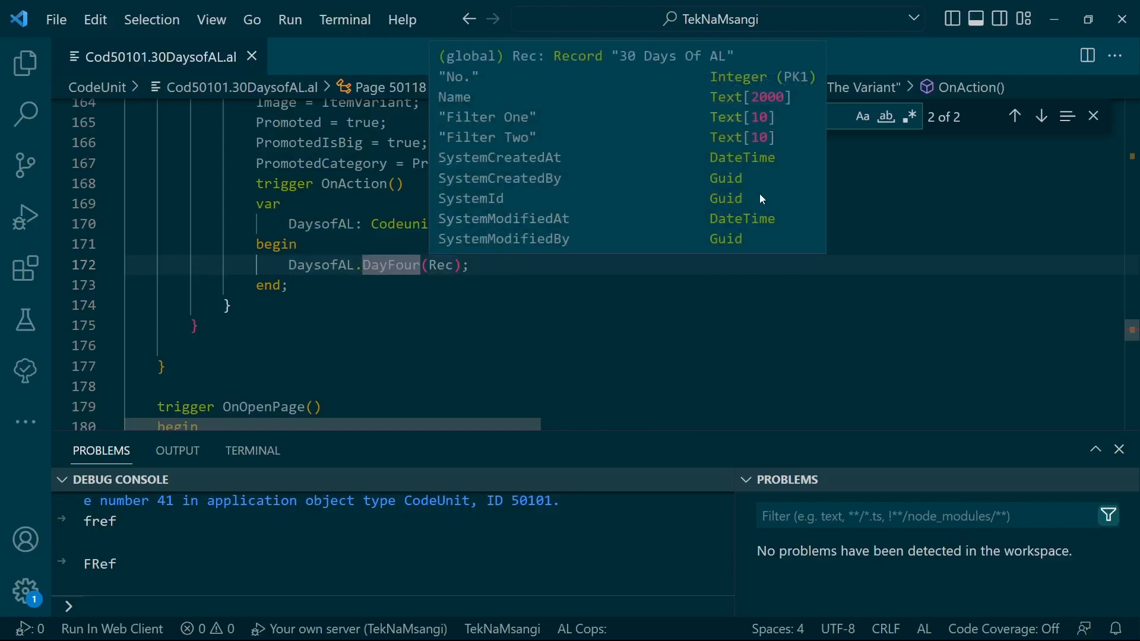
Jump back to the DayFour procedure definition and start a new line below its comments.
click(1041, 117)
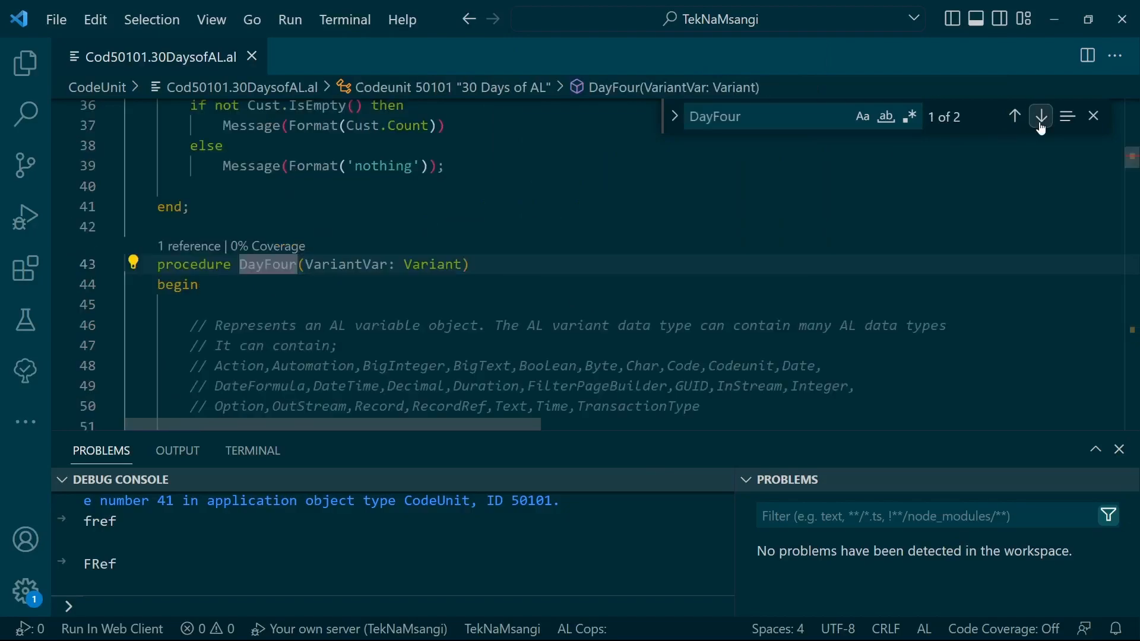
click(1094, 116)
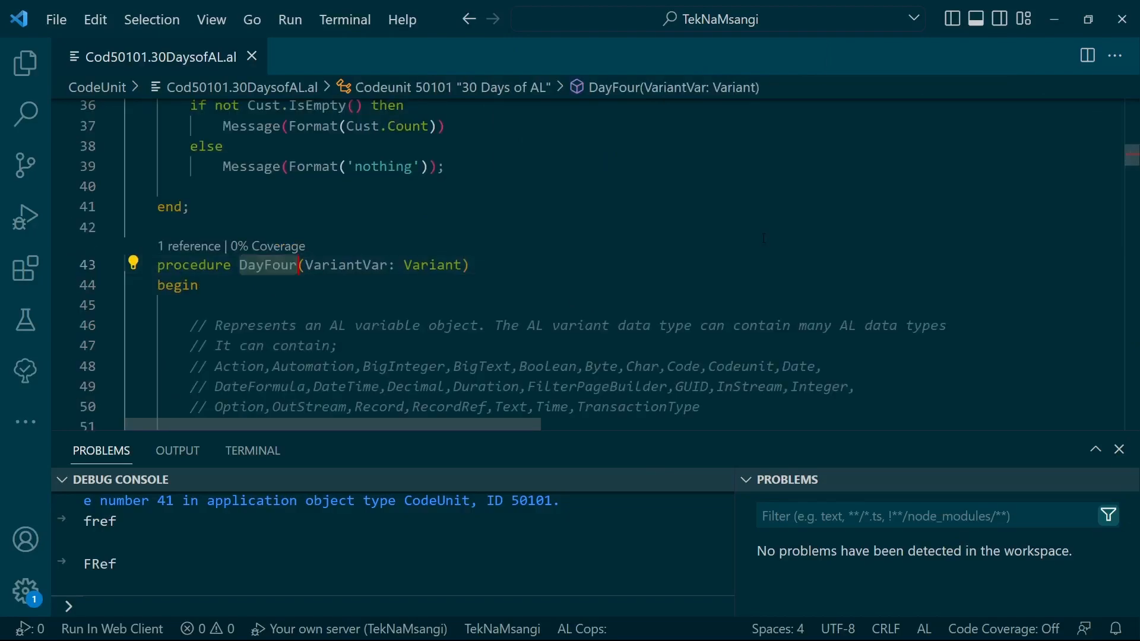
click(177, 284)
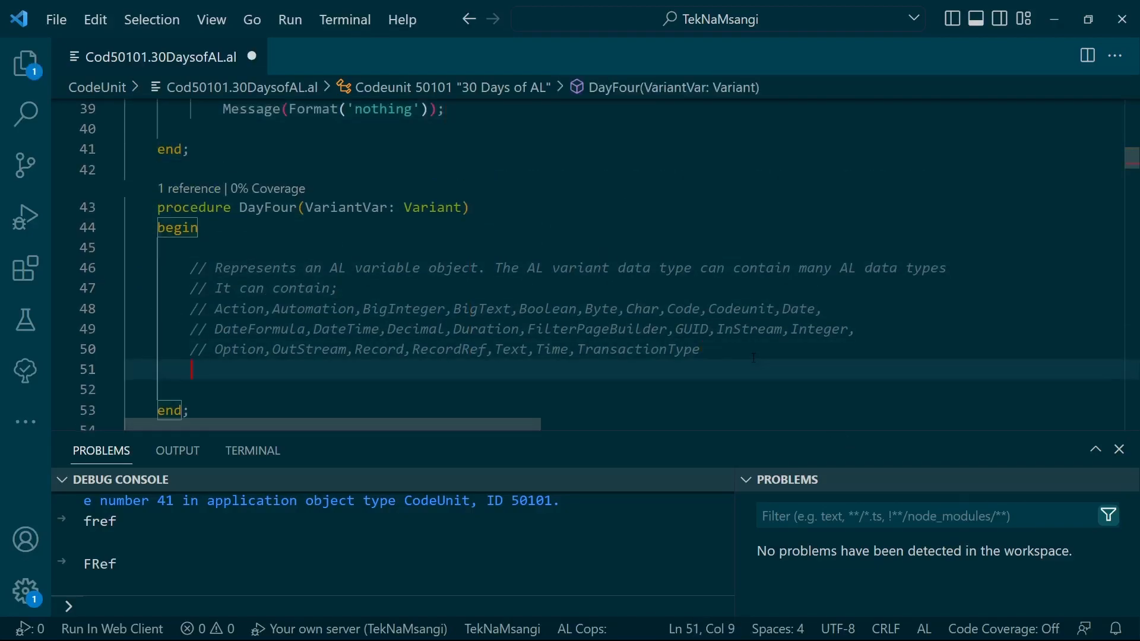
Write an 'if VariantVar.IsRecord then begin … end;' block below the comments using IntelliSense.
text(va)
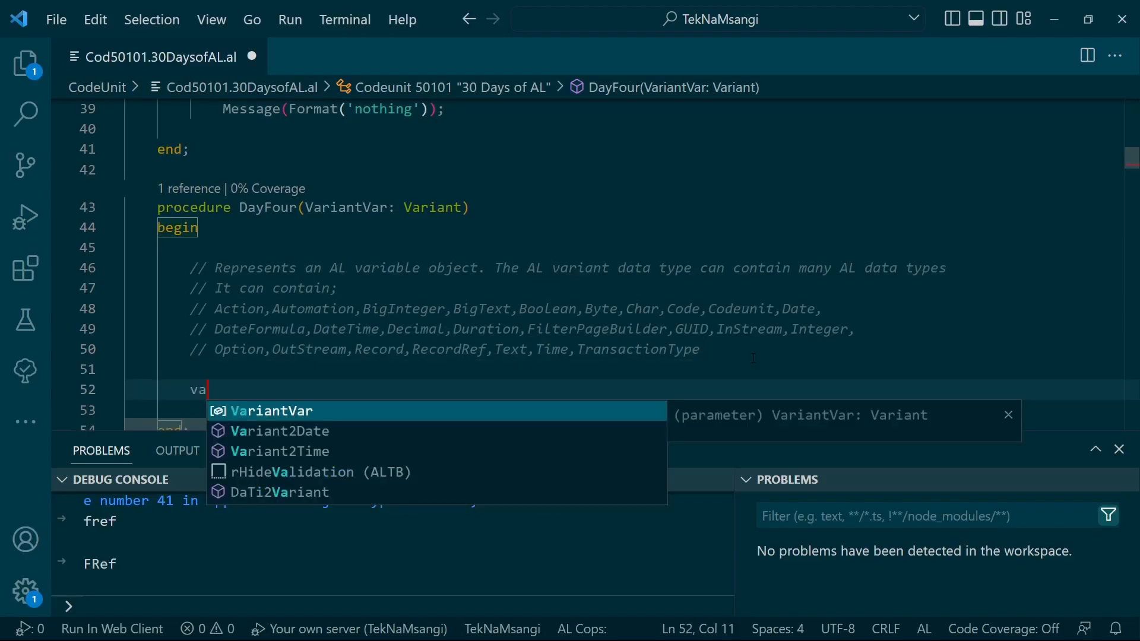
text(VariantVar.)
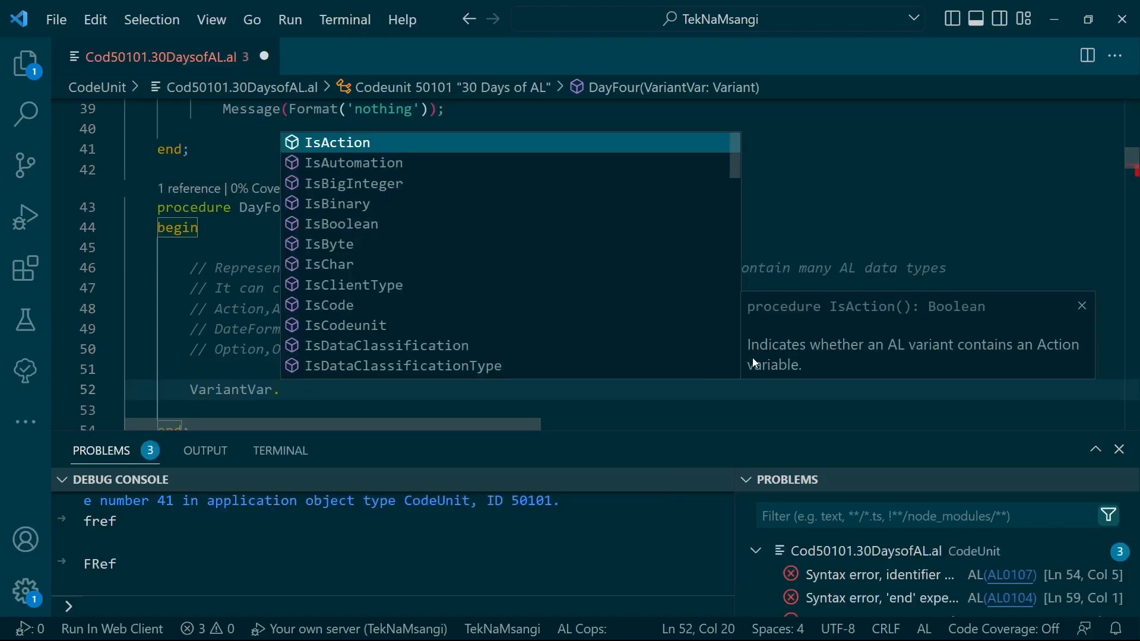
mouse_move(444, 174)
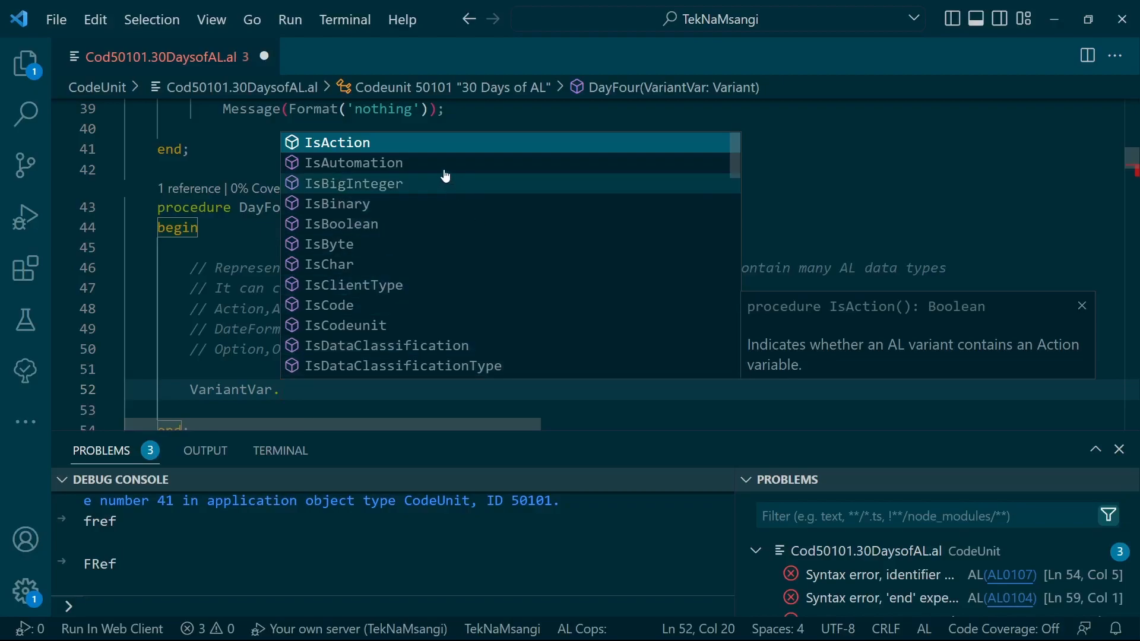
mouse_move(470, 264)
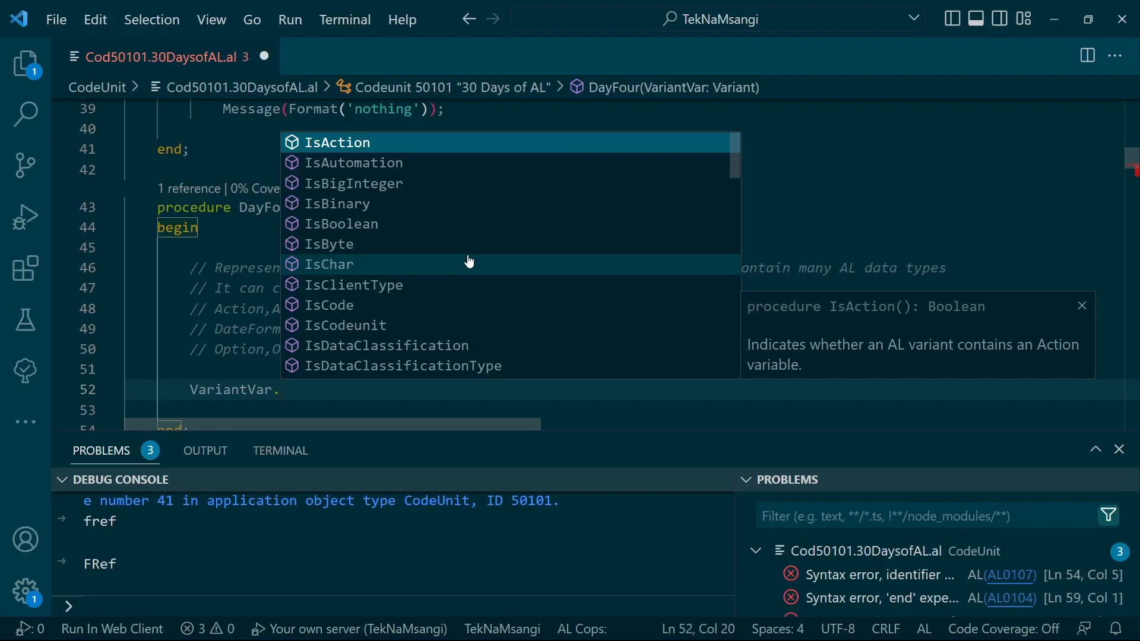
text(isre)
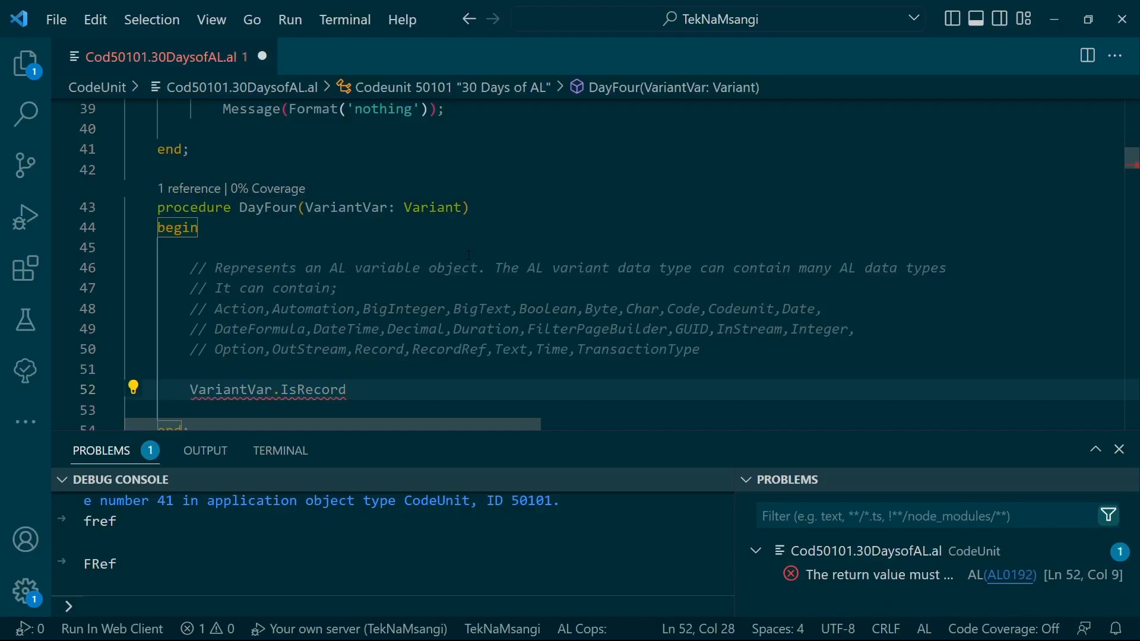
click(190, 389)
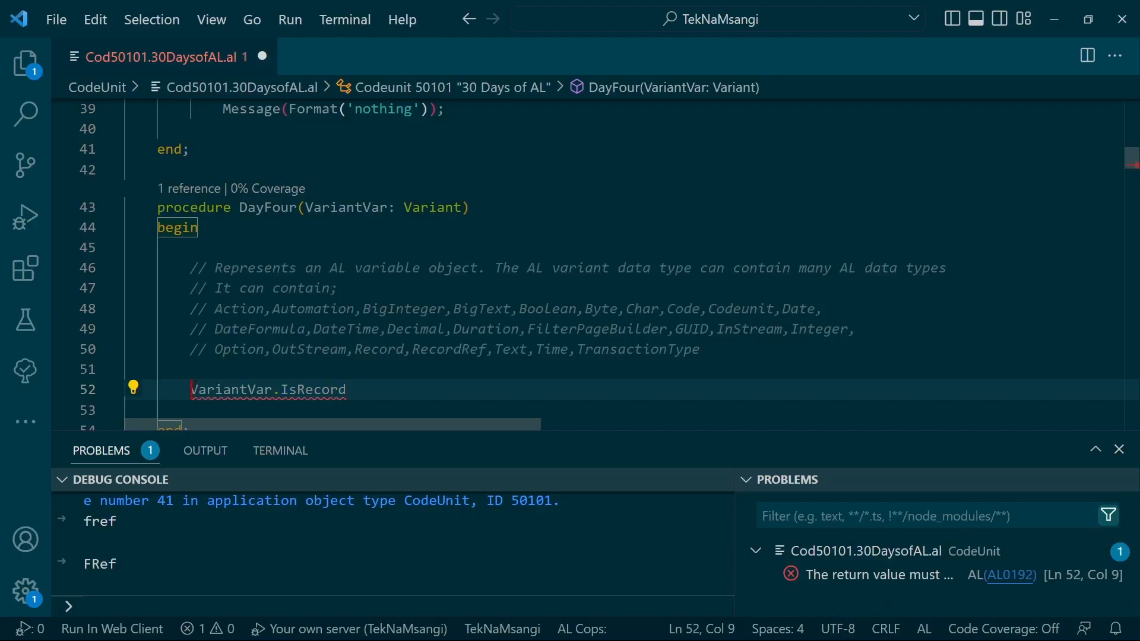
text(if)
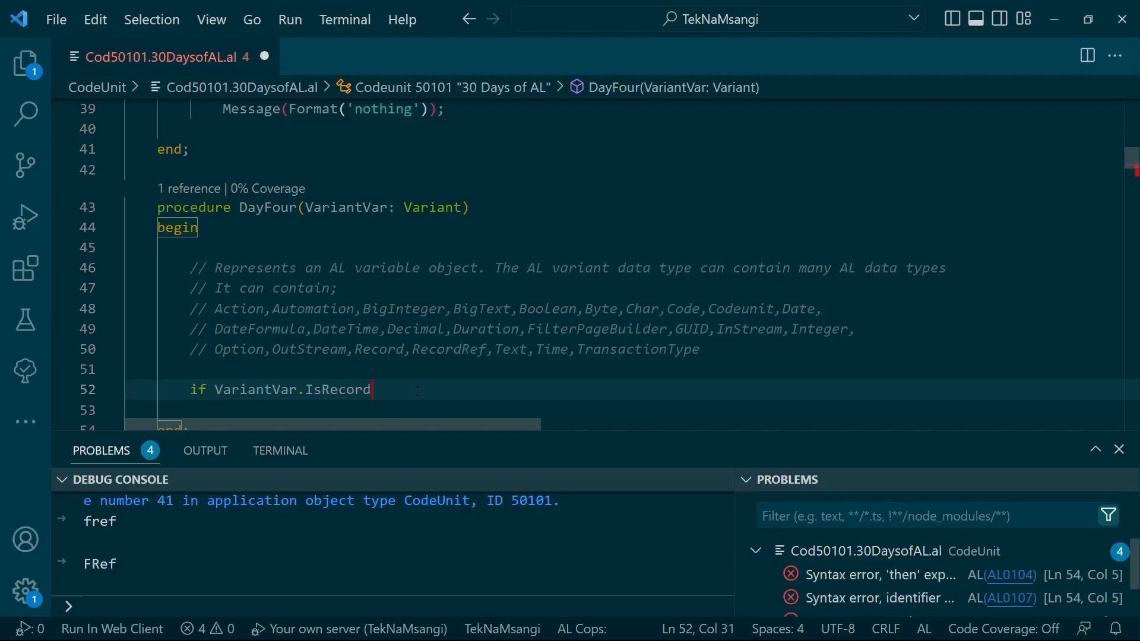
text(then)
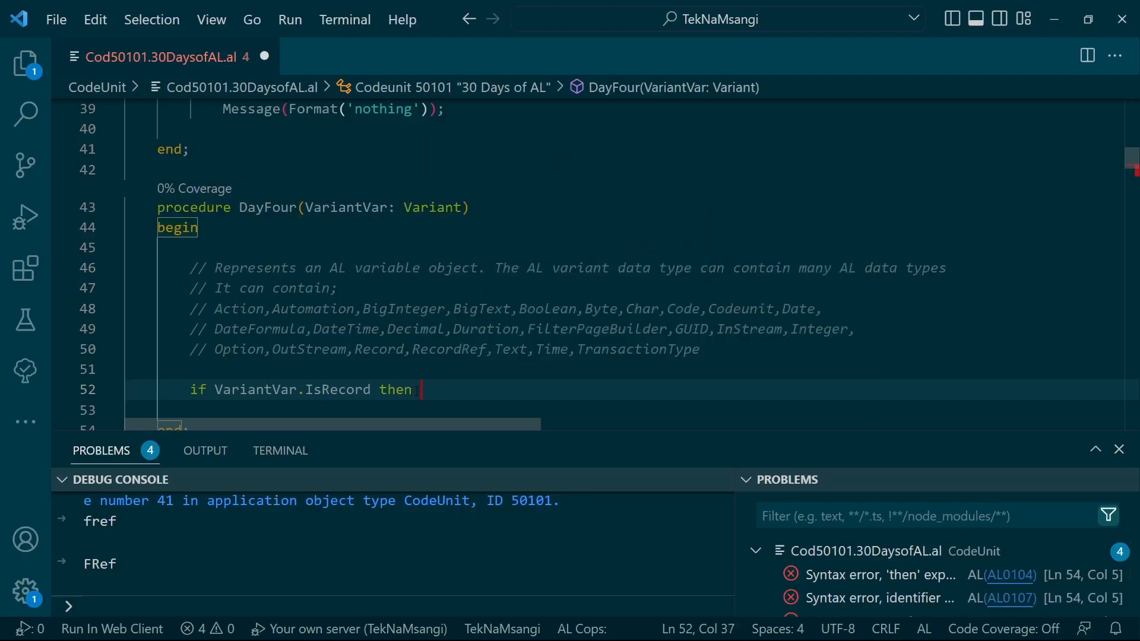
text(begin)
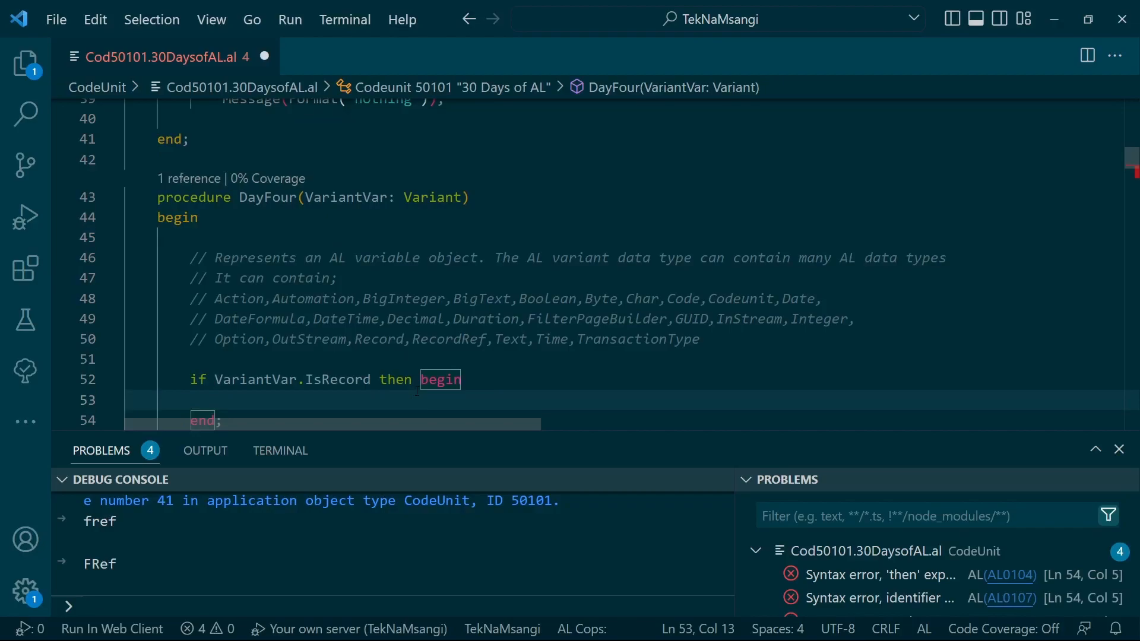
Save the codeunit with the IsRecord block and move to the end of the DayFour declaration line.
key(ctrl+s)
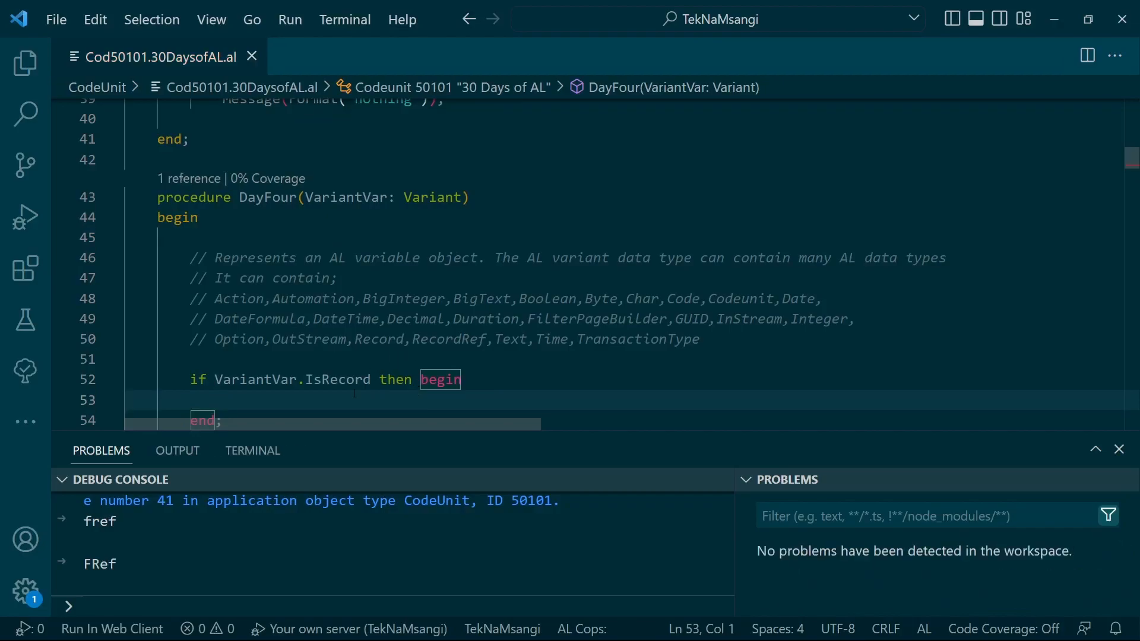
scroll(up, 3)
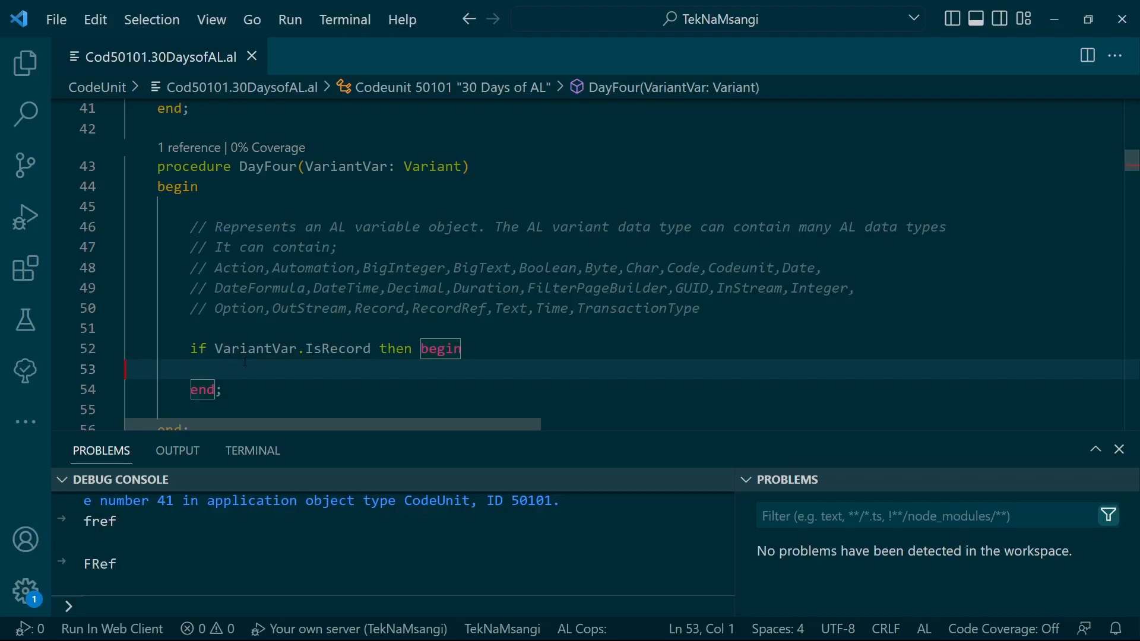
click(405, 287)
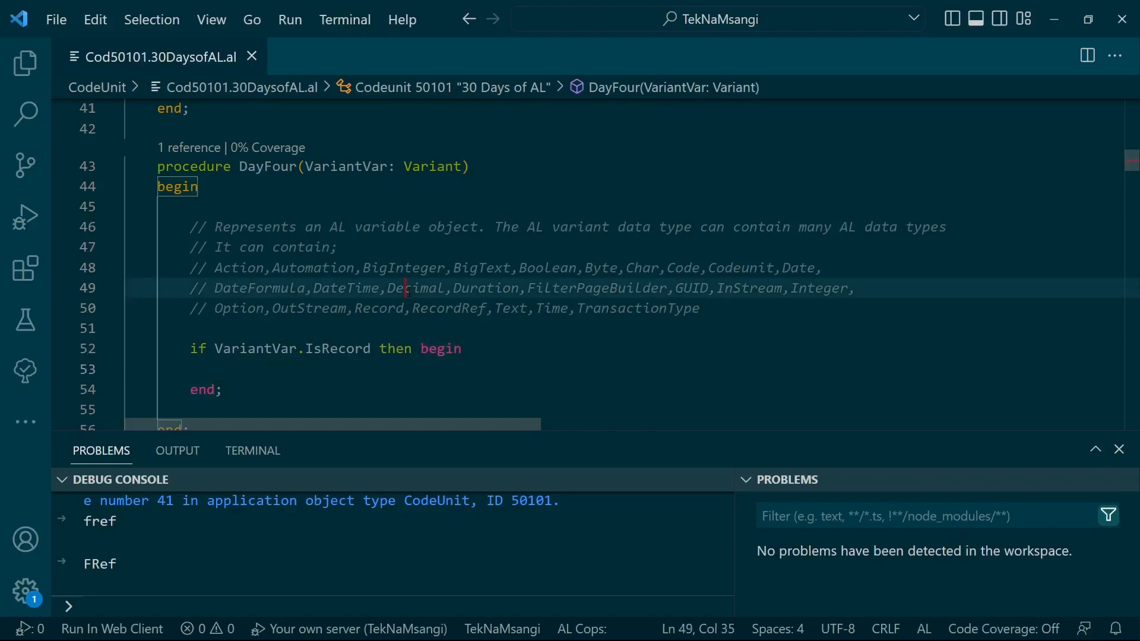
double_click(417, 287)
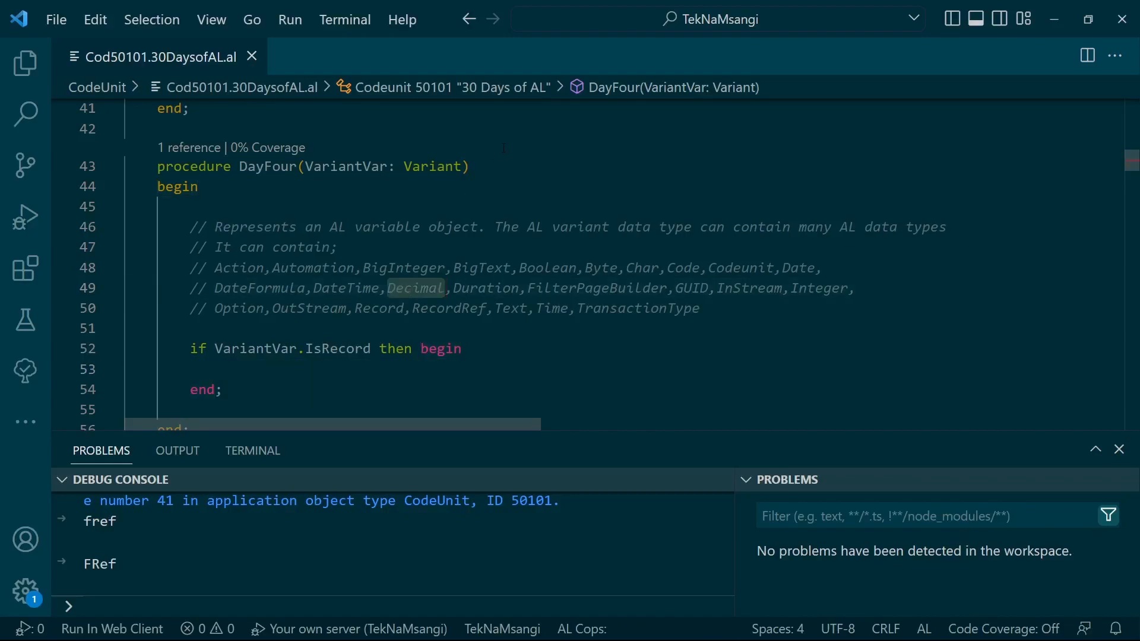
click(472, 167)
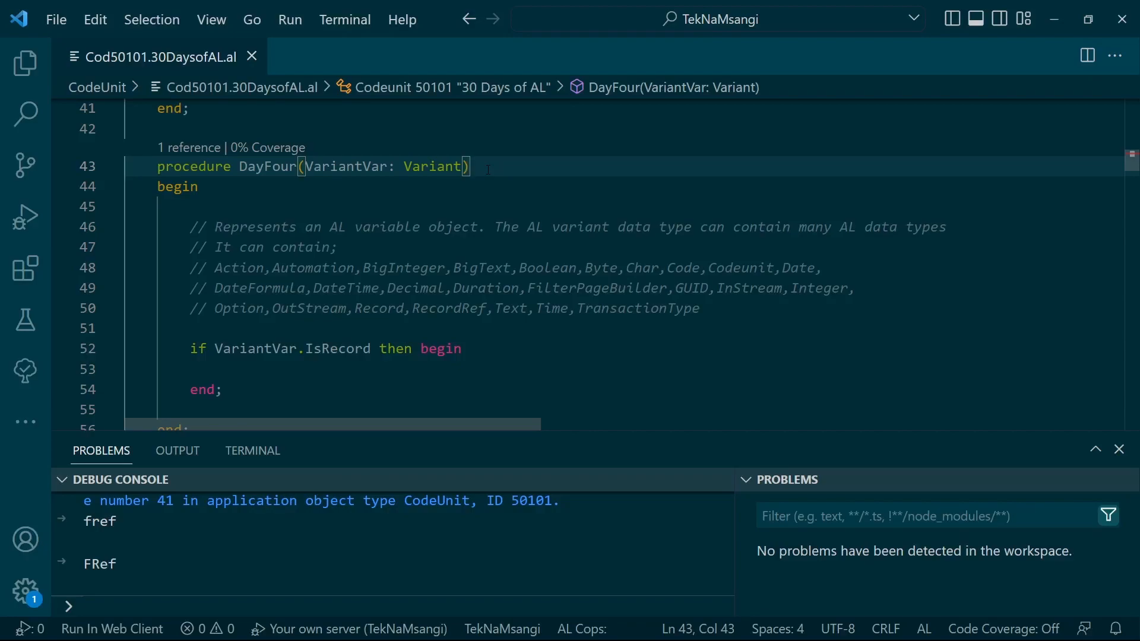
Declare a var section in DayFour with RRef : RecordRef and FRef : FieldRef.
key(Enter)
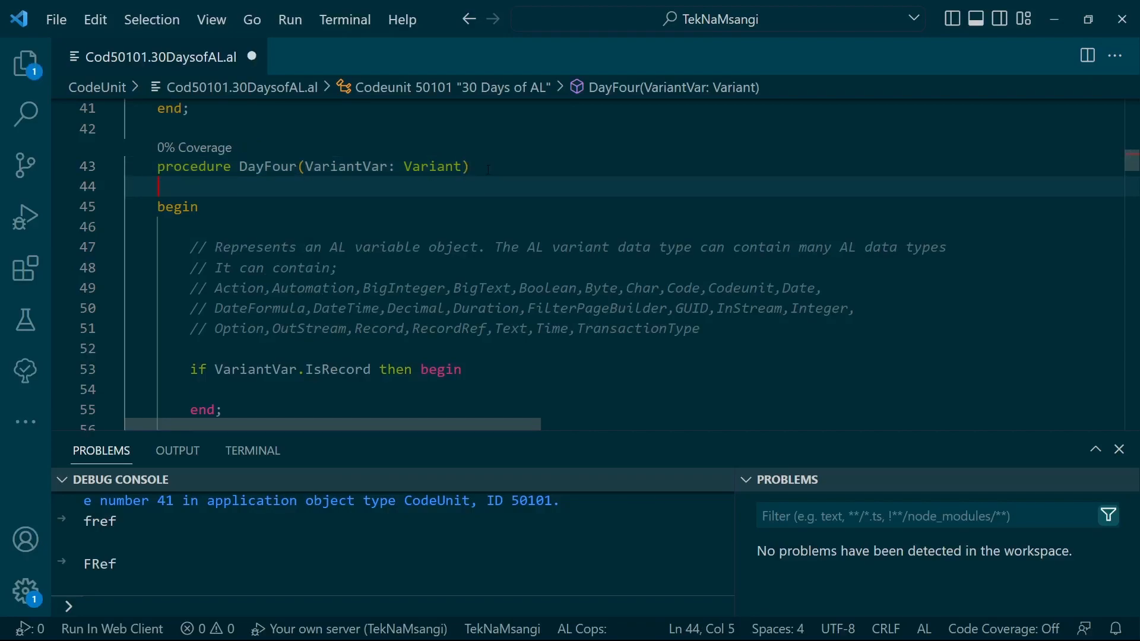
text(var)
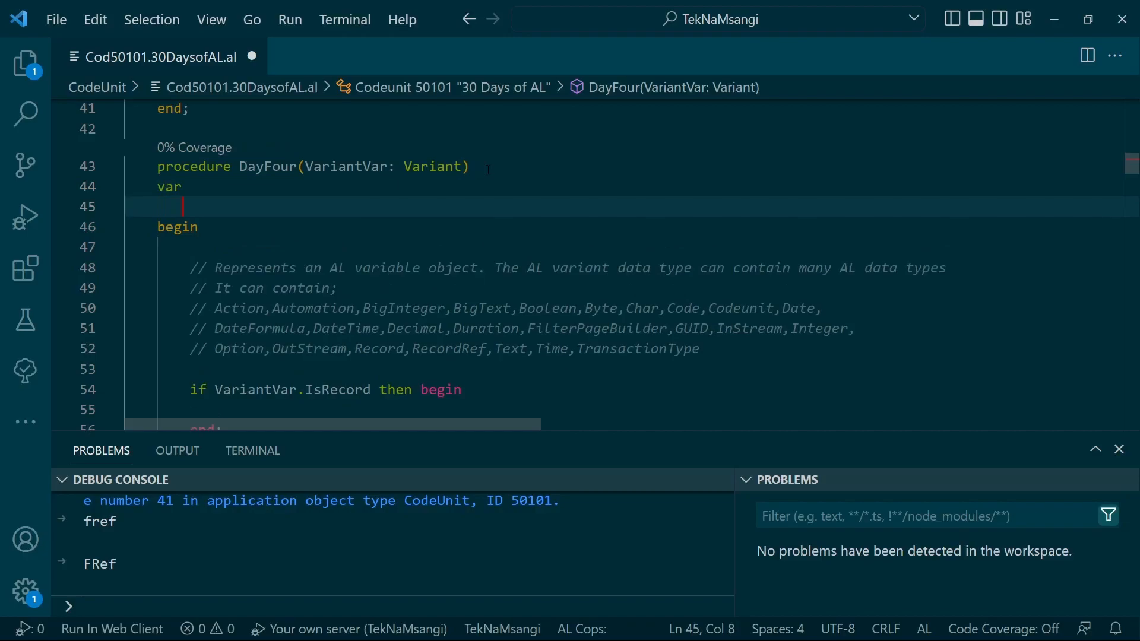
text(RR)
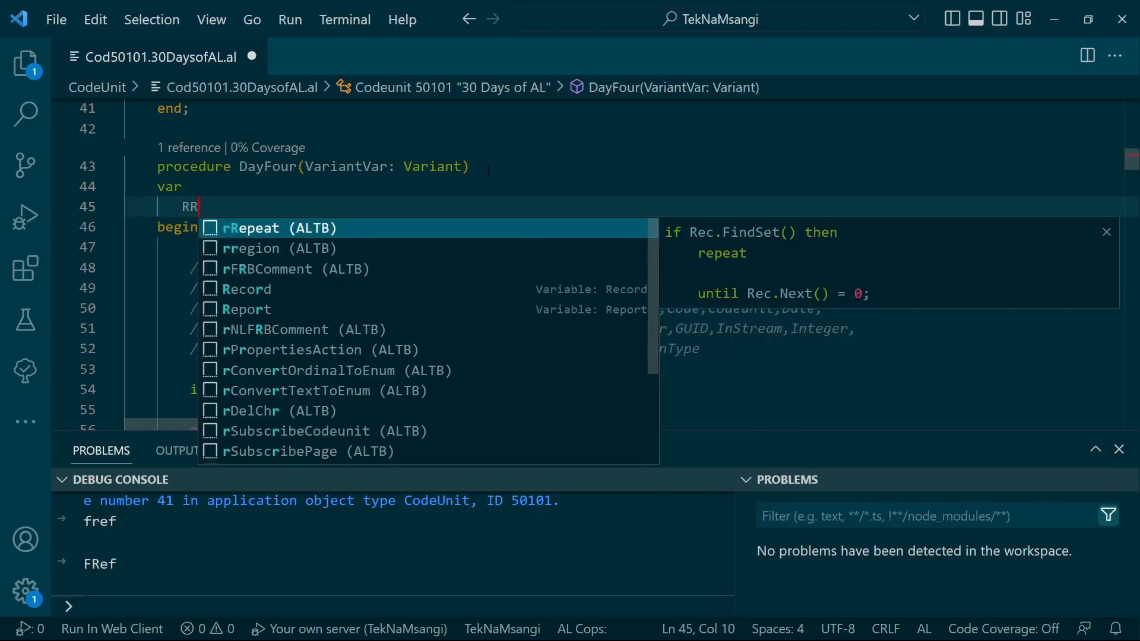
text(e)
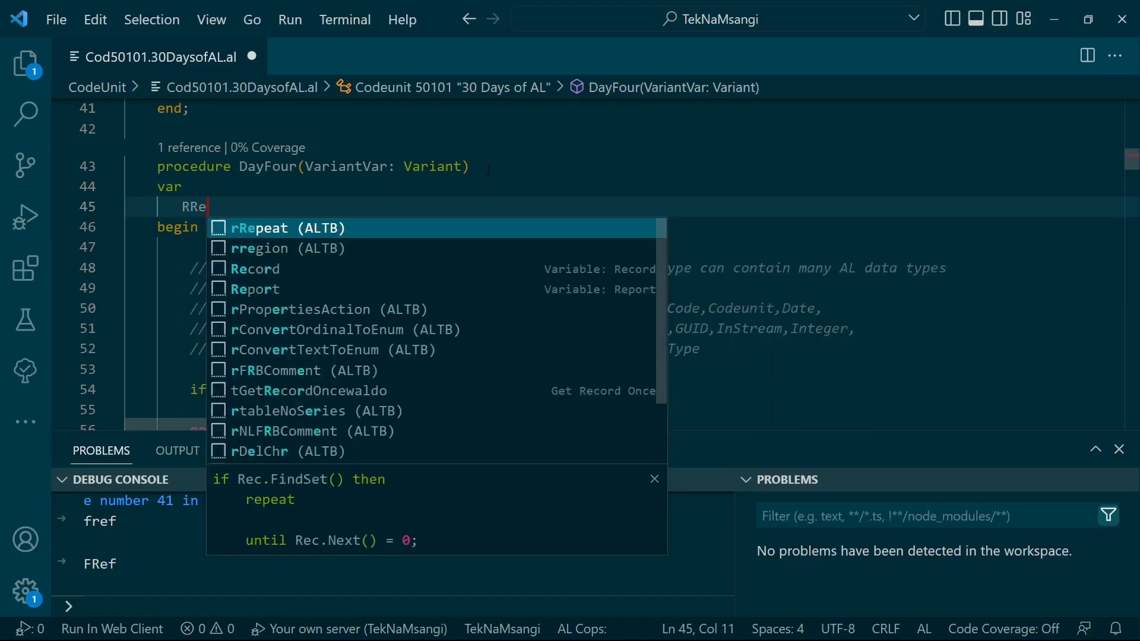
text(: reco)
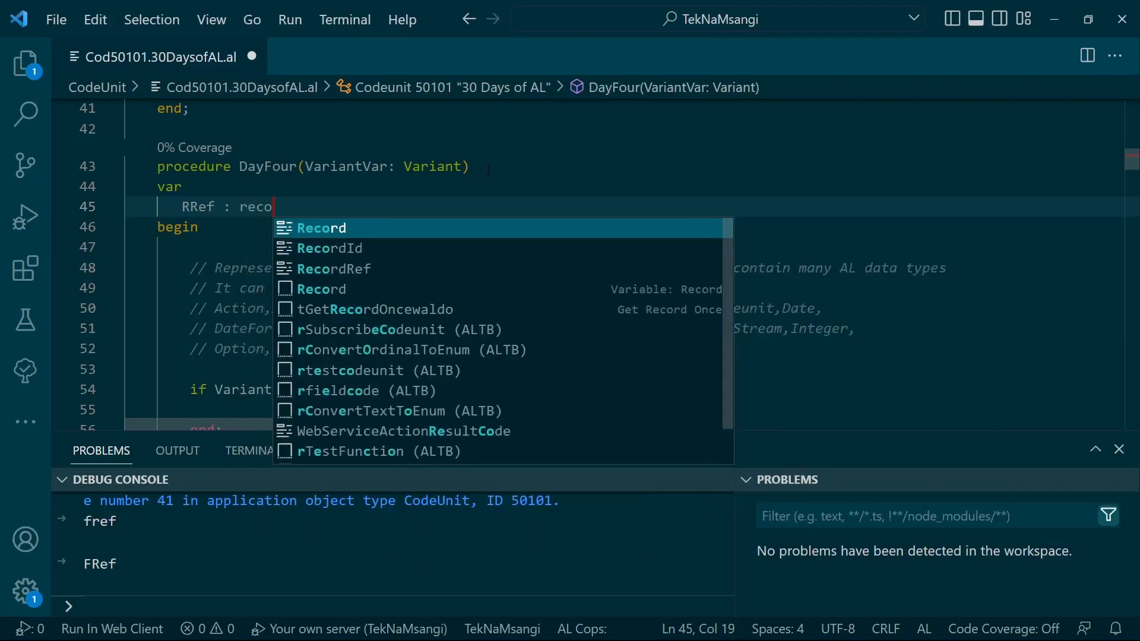
click(332, 269)
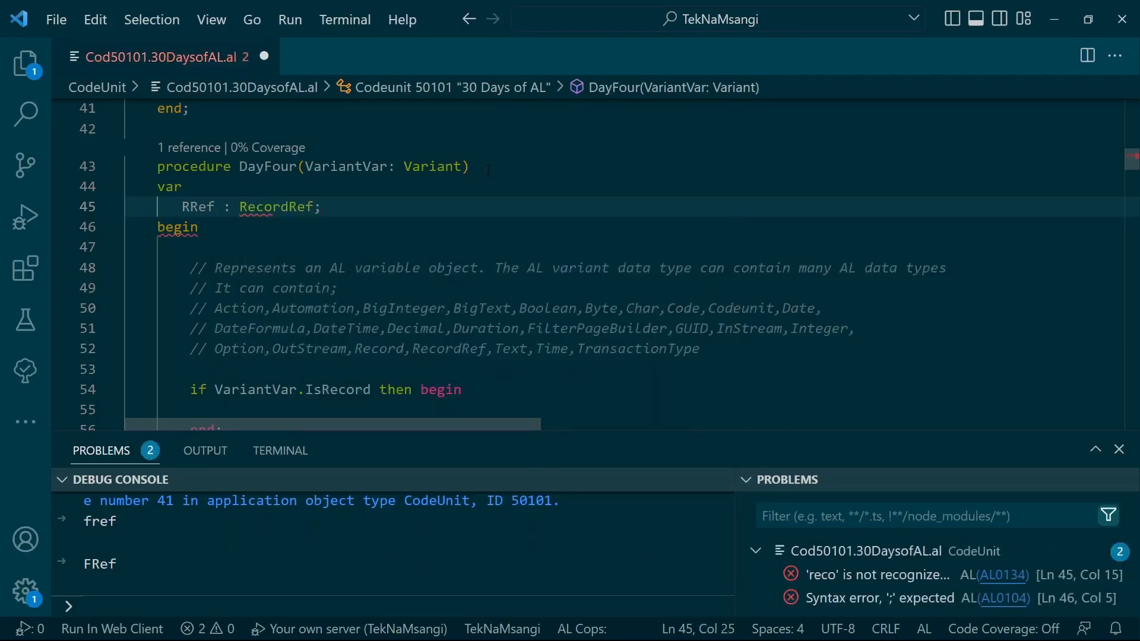
text(FRef : F)
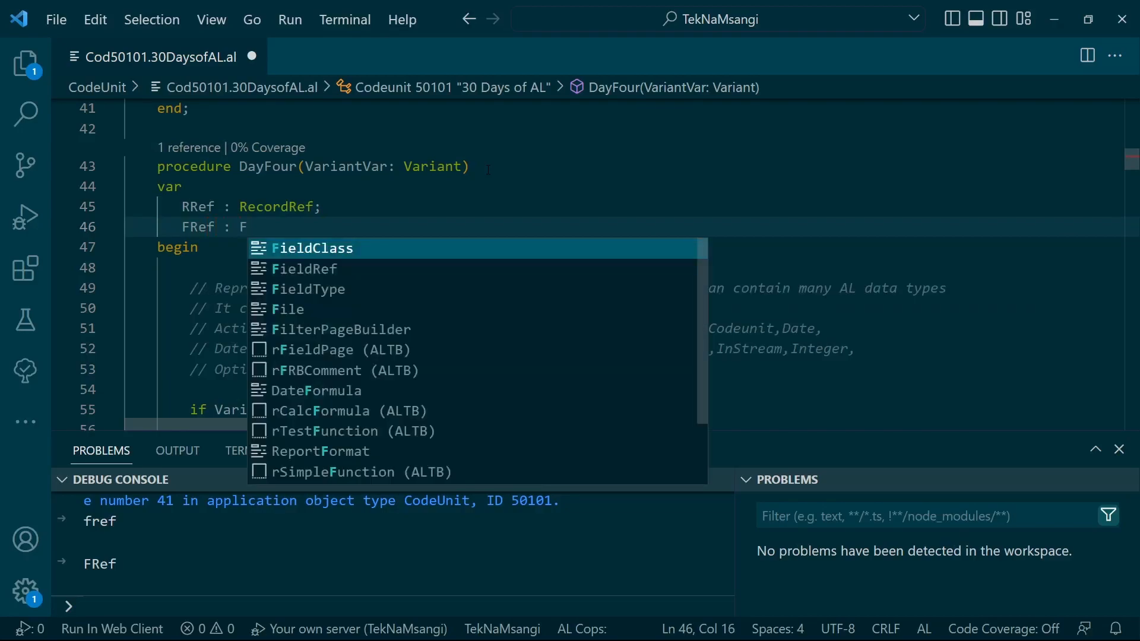
click(303, 268)
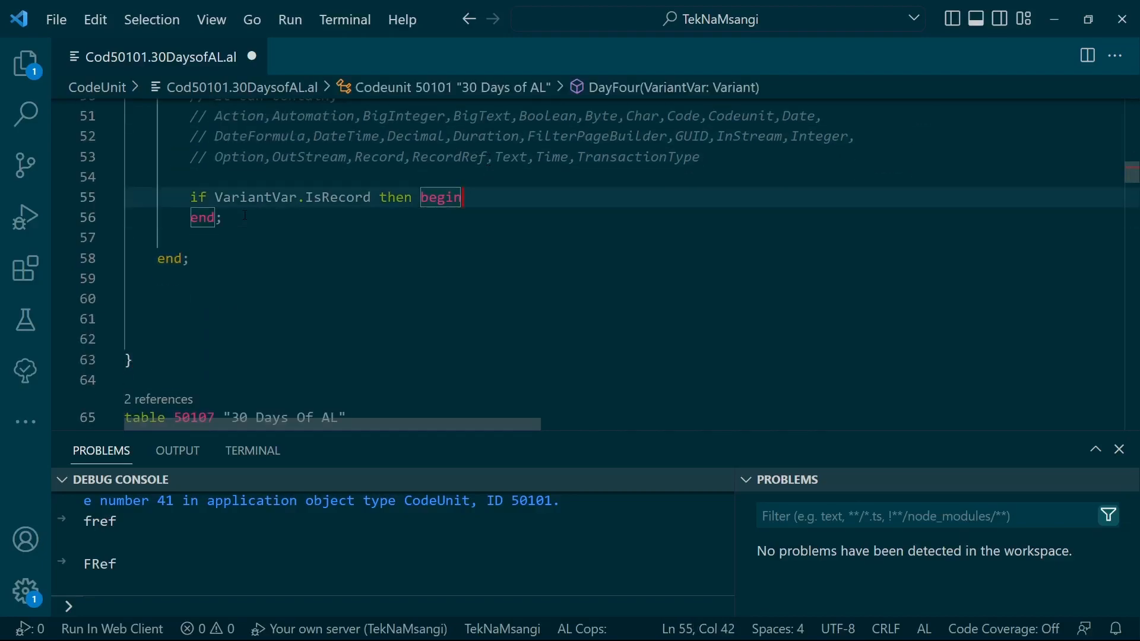
Add RRef.GetTable(VariantVar); inside the IsRecord block, followed by a new line.
text(ref)
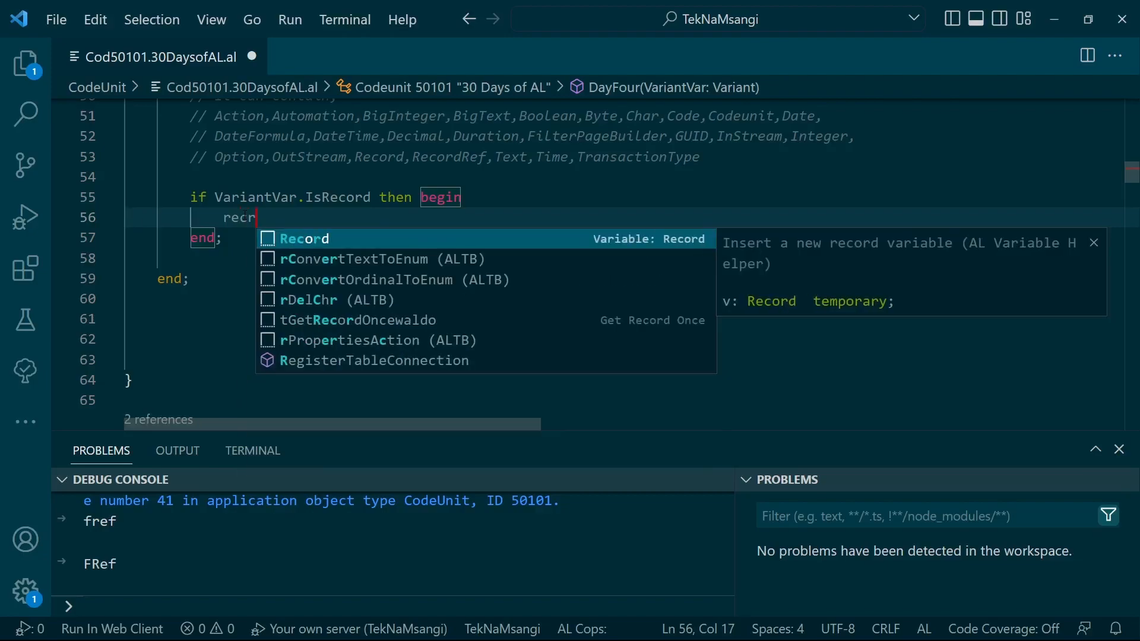
key(BackSpace)
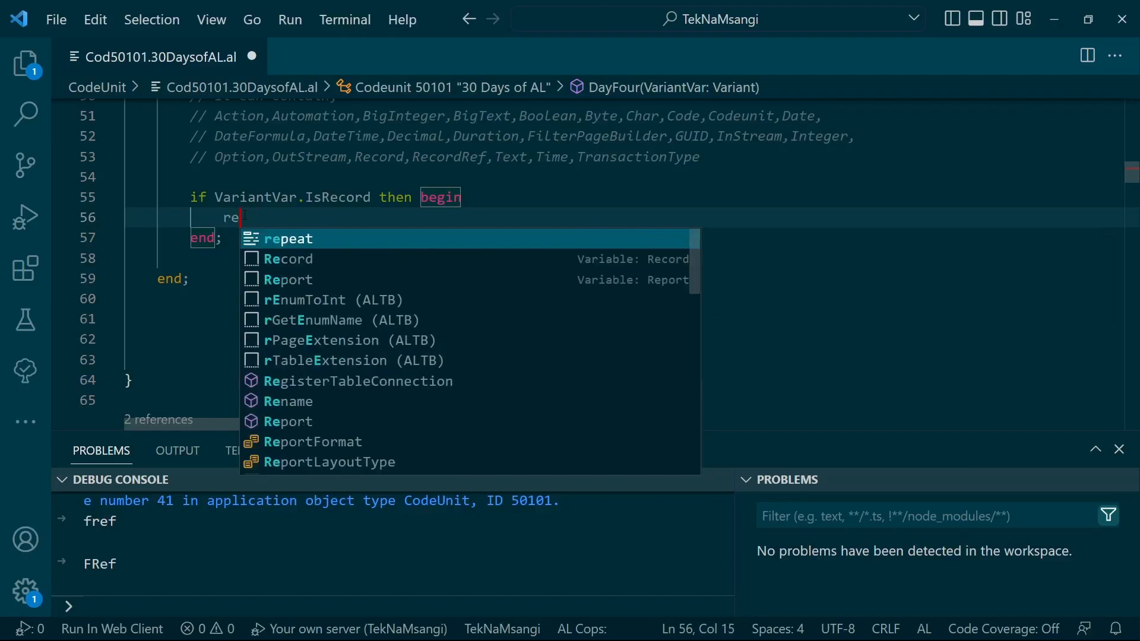
text(r)
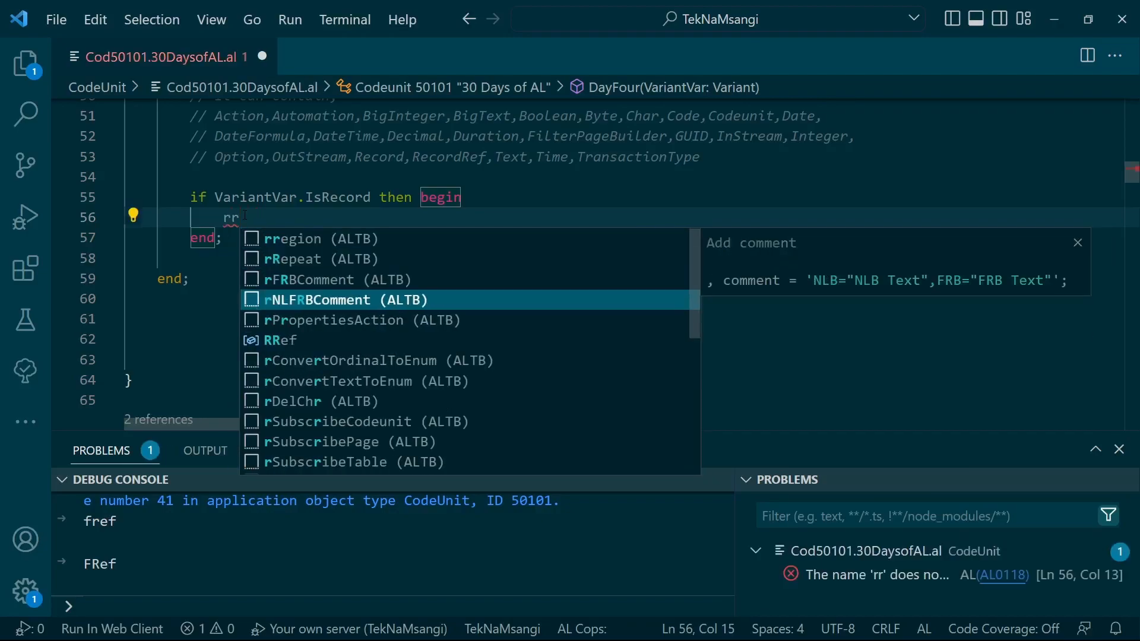
text(Ref.gett)
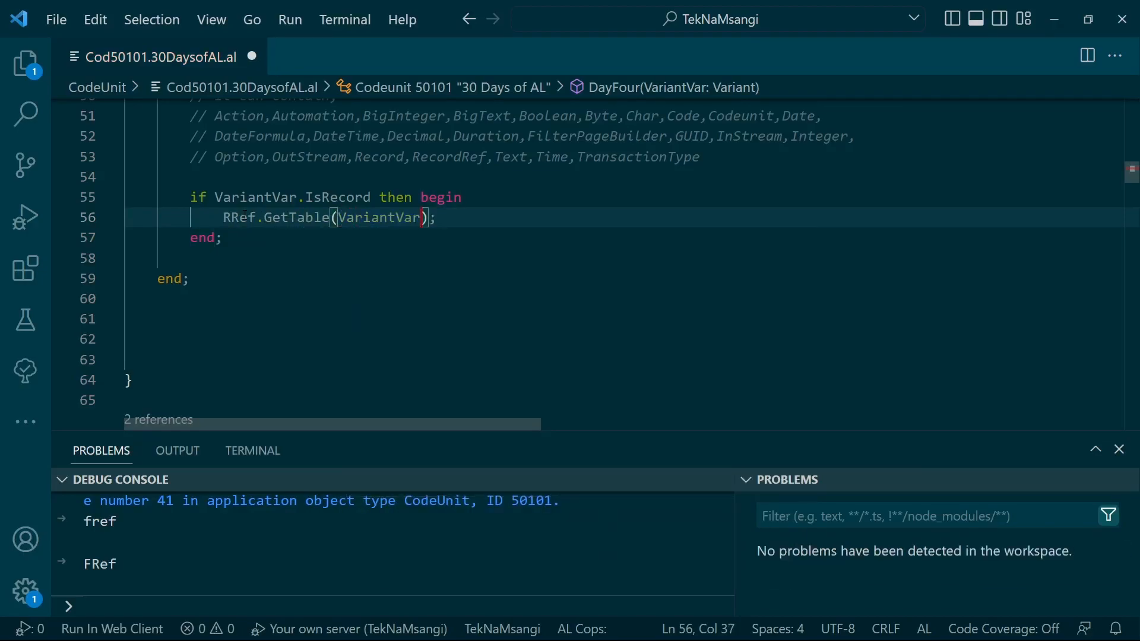
mouse_move(291, 217)
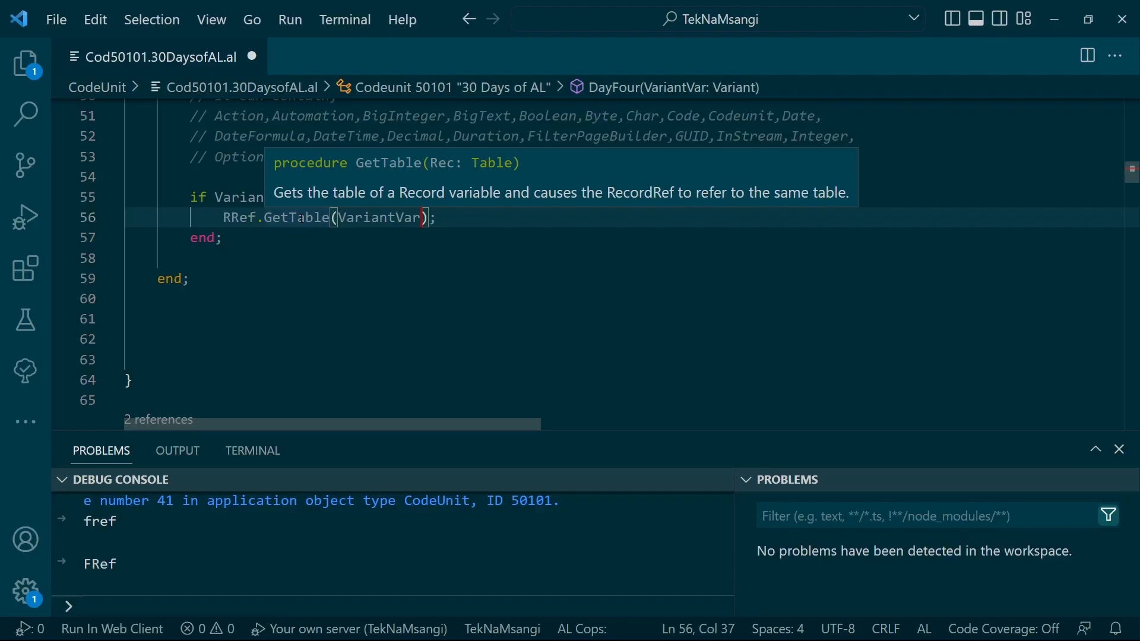
key(enter)
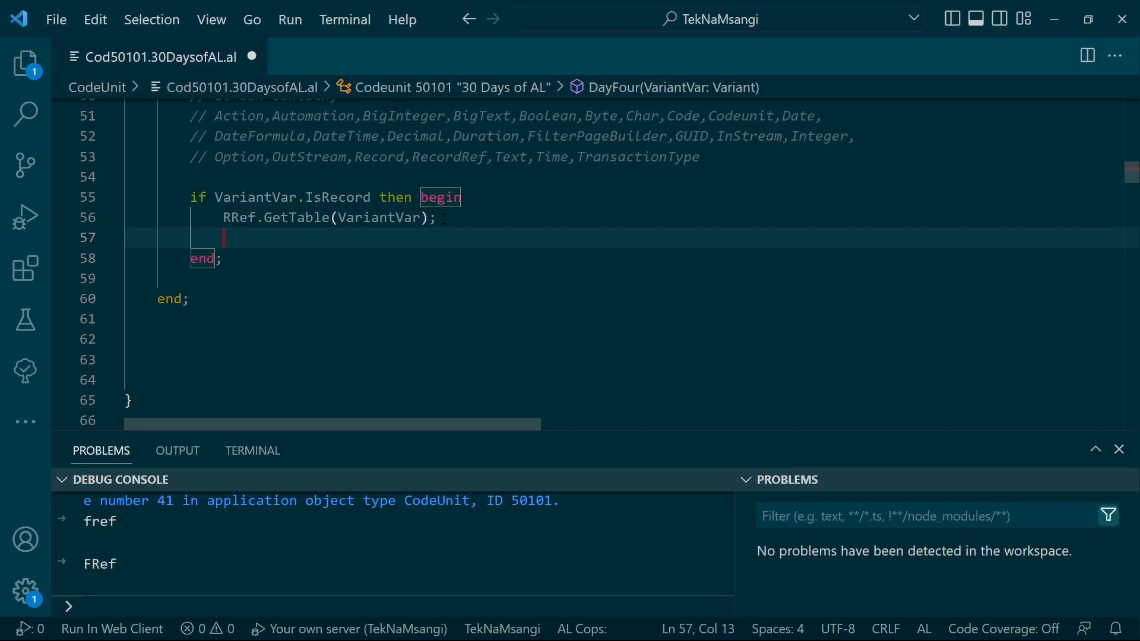
Add FRef := RRef.Field(2); and Message(FRef.Value); inside the IsRecord block.
text(fi)
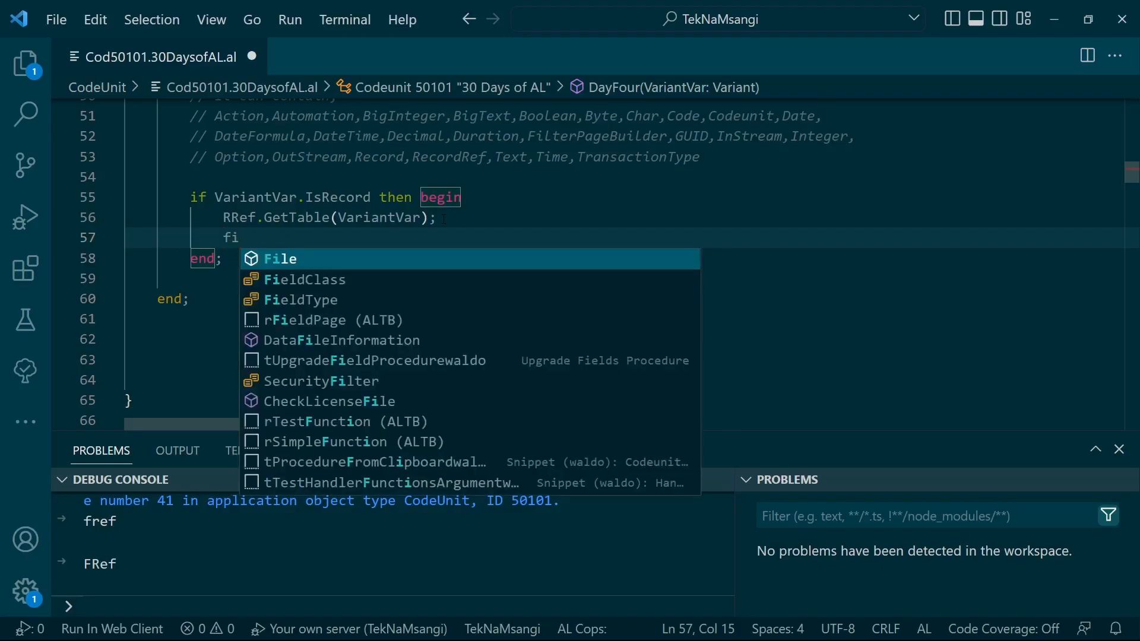
text(re)
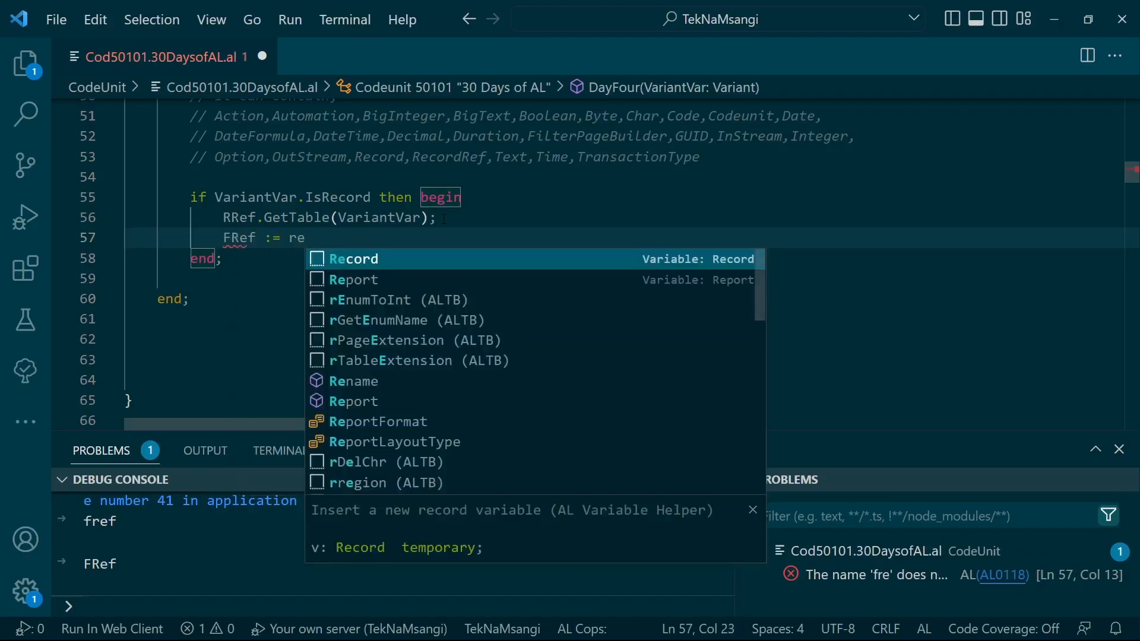
text(r)
text(Message(f);)
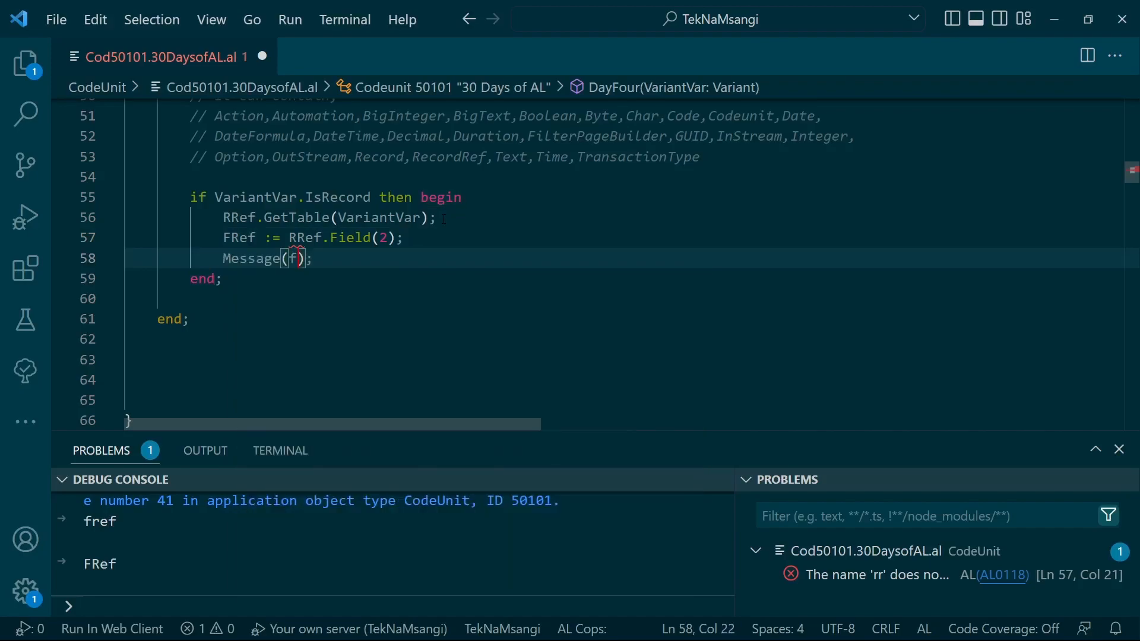
text(Ref.va)
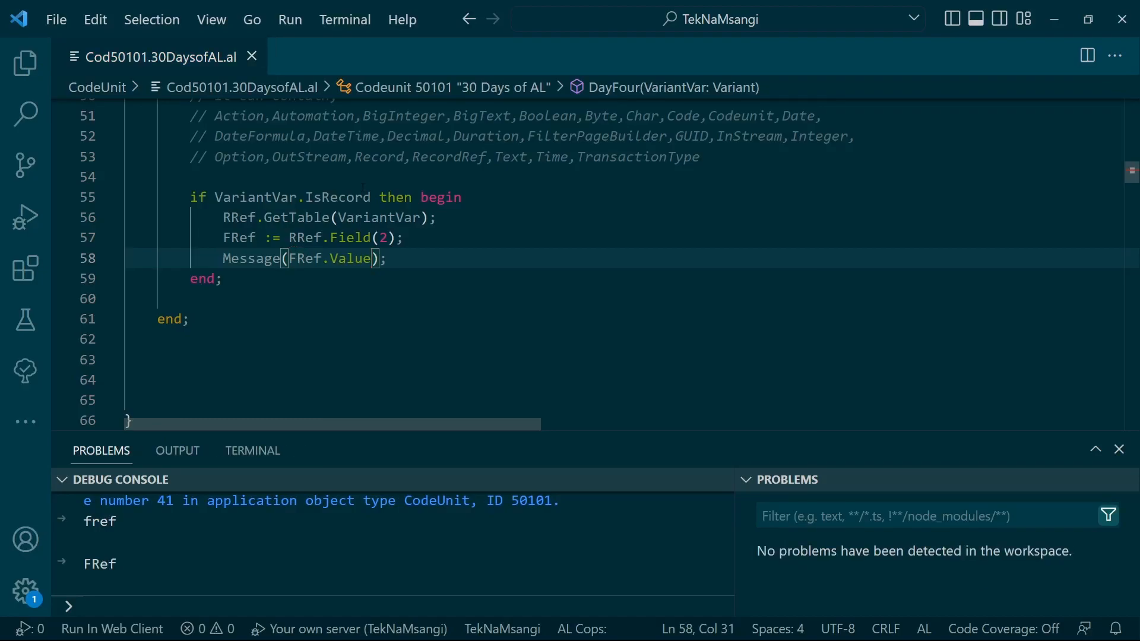
Set a breakpoint on the IsRecord line at line 55.
click(185, 198)
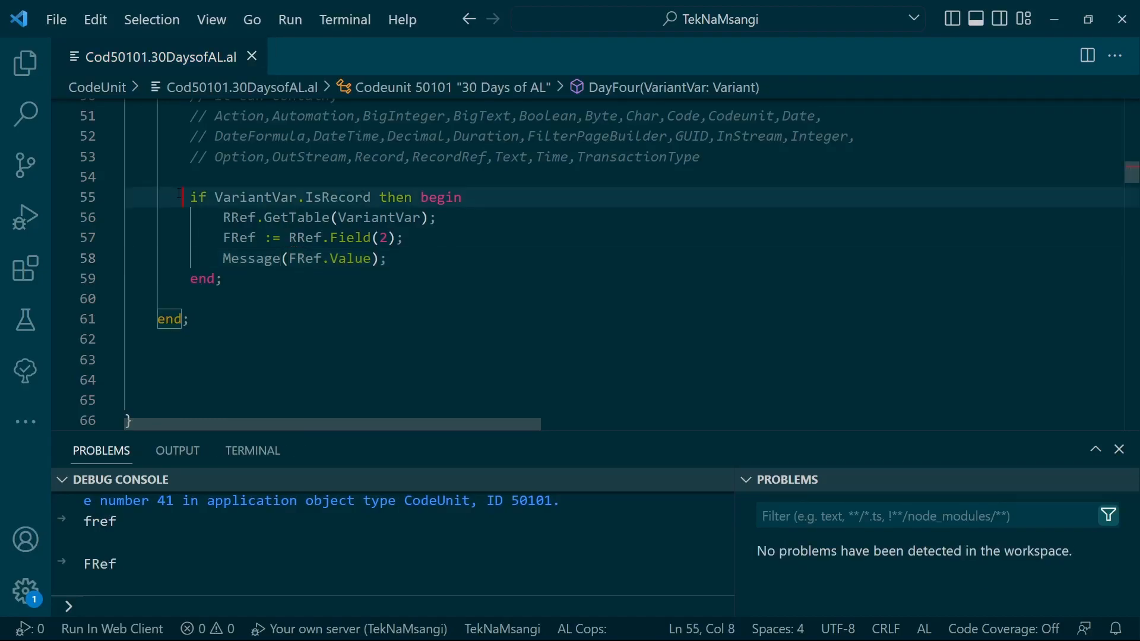
click(61, 197)
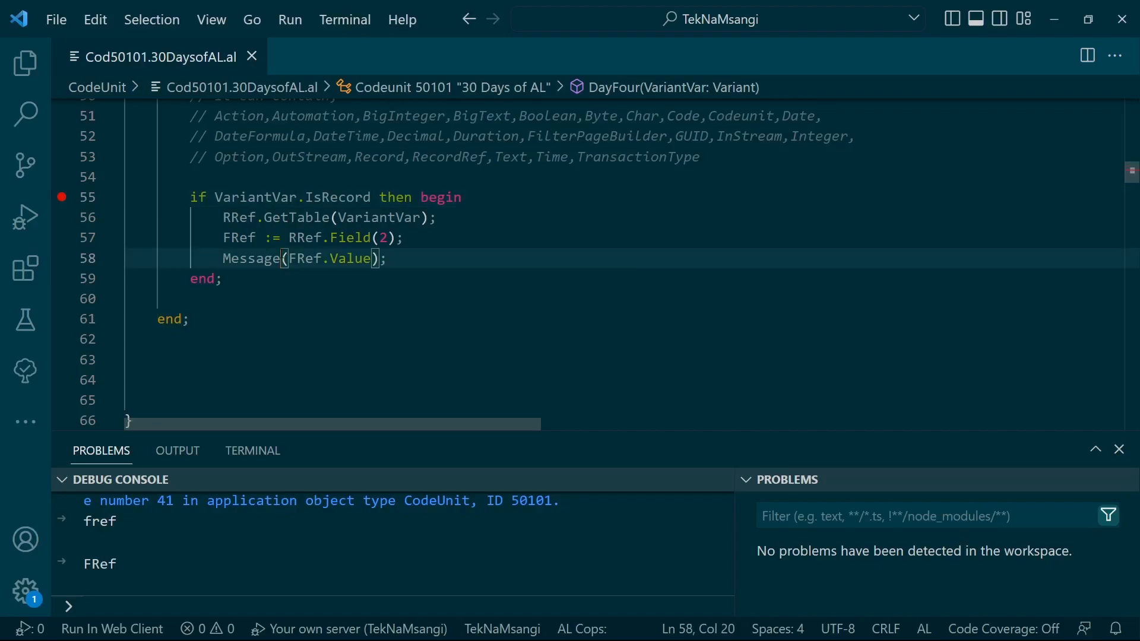
click(177, 450)
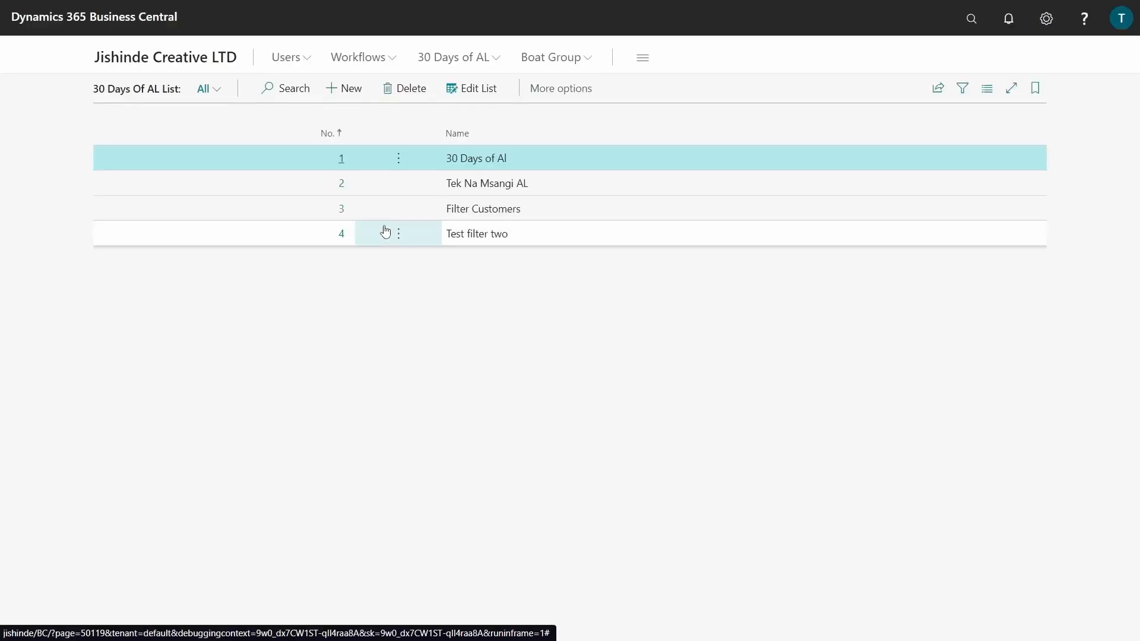
mouse_move(421, 239)
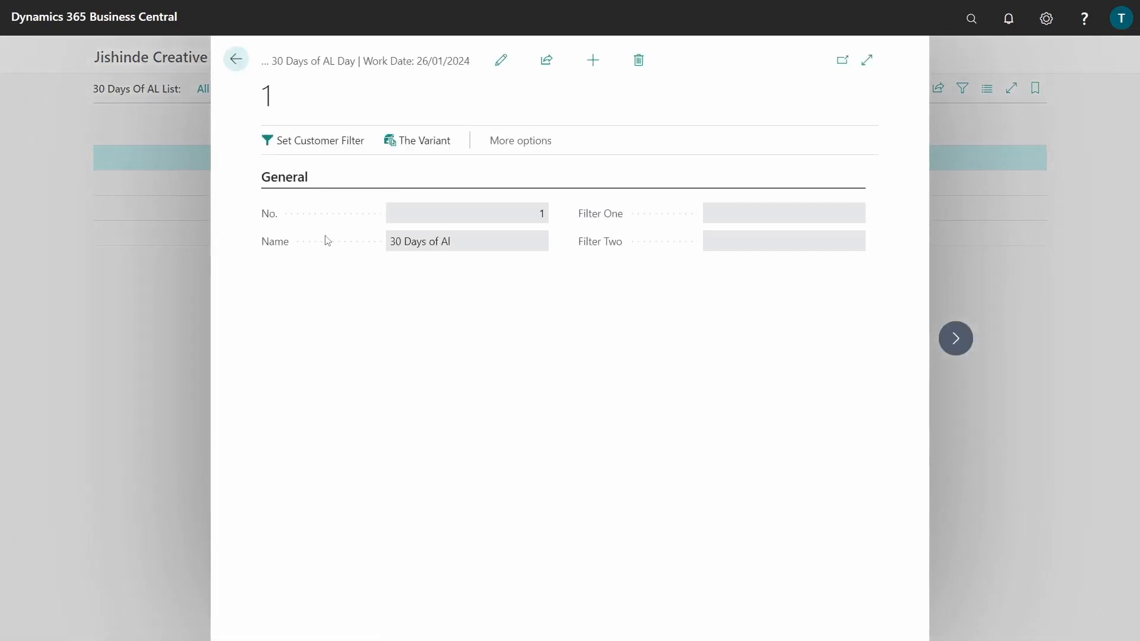
mouse_move(390, 160)
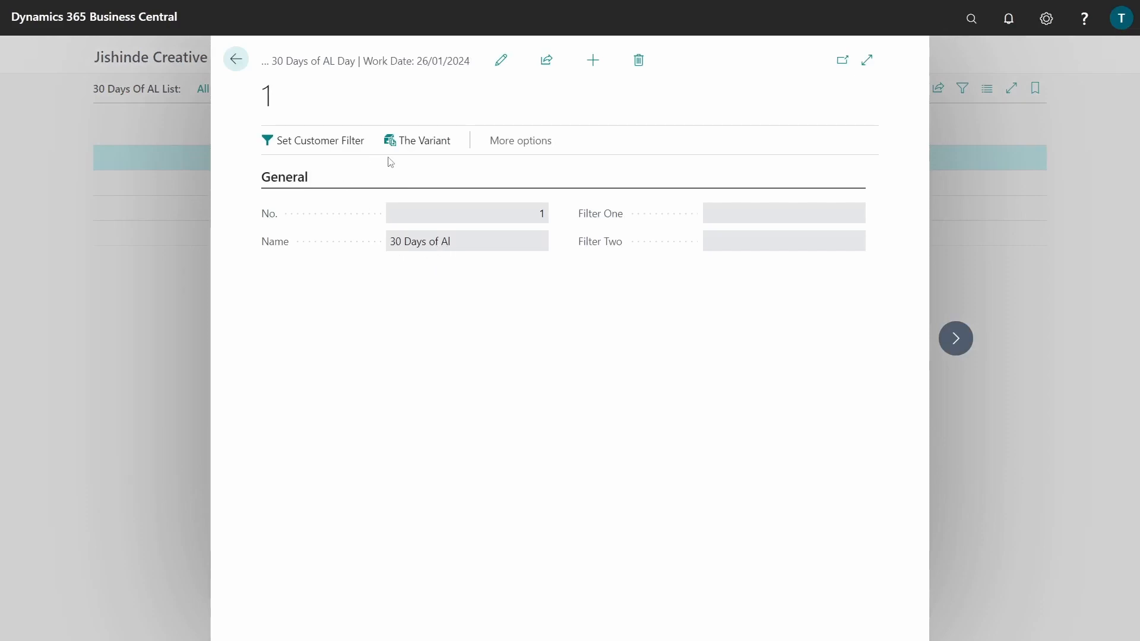
mouse_move(480, 247)
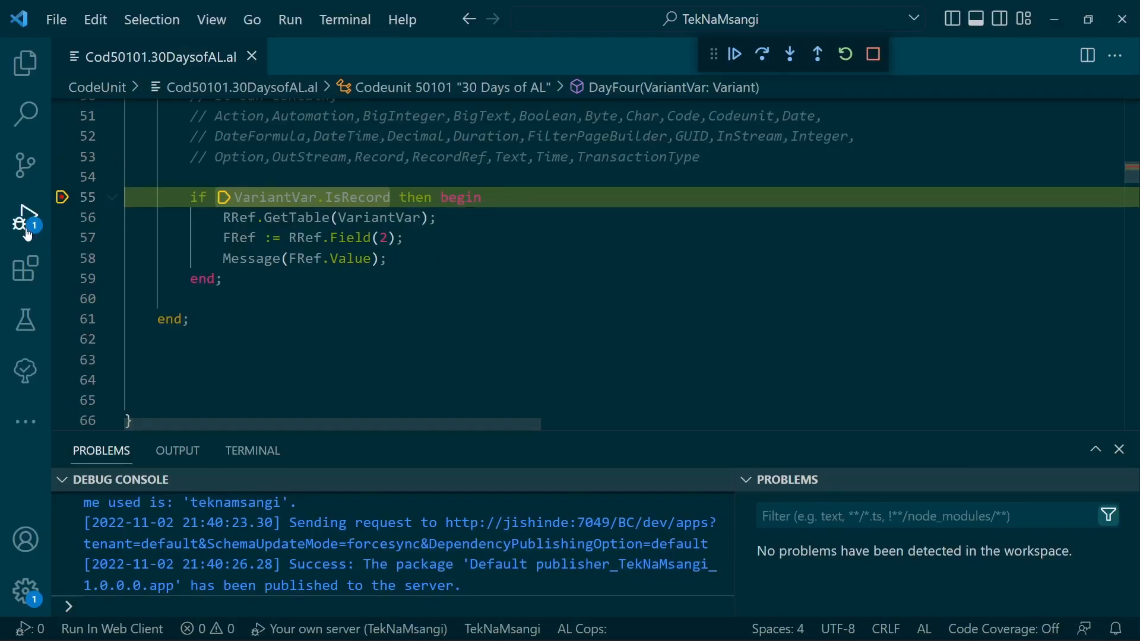
Expand the local VariantVar in the debugger down to its inner record's field values.
click(25, 215)
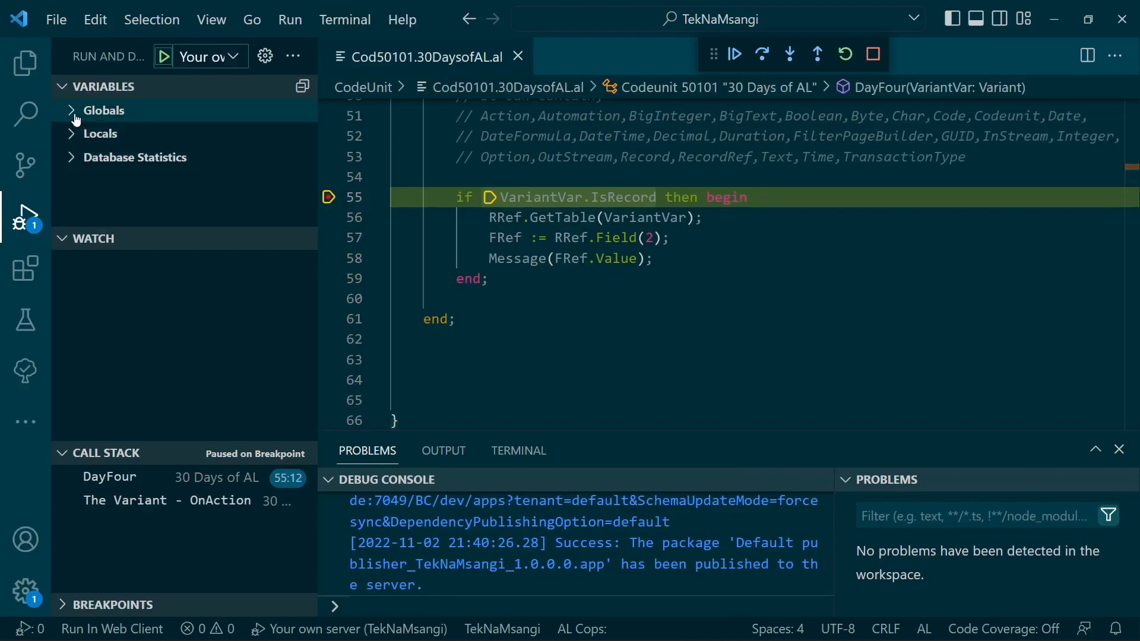
click(100, 133)
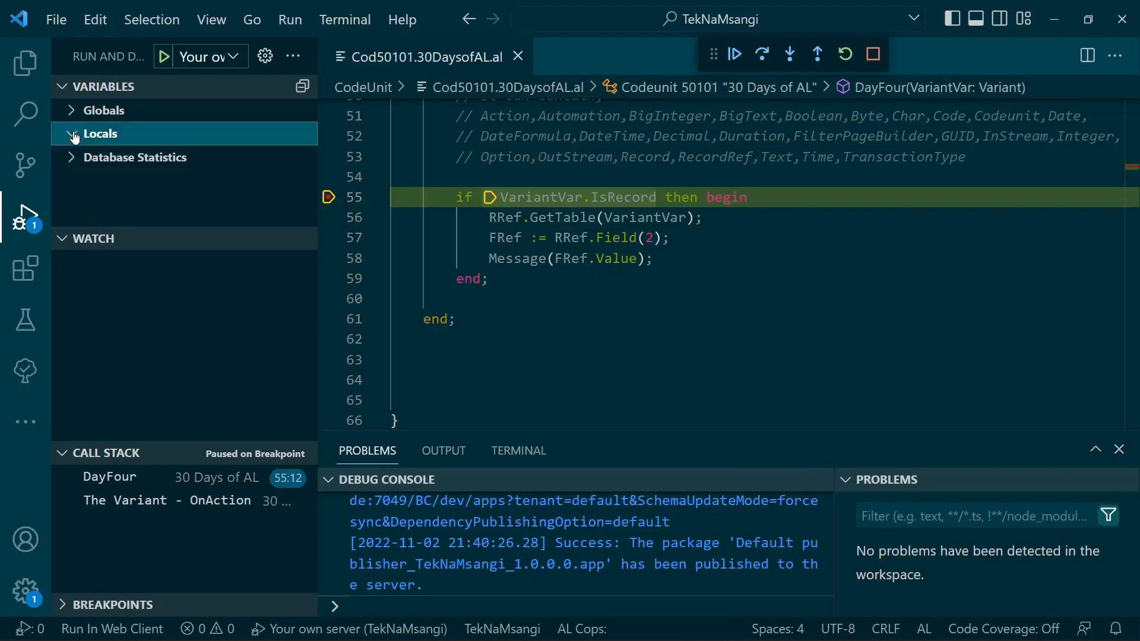
click(72, 133)
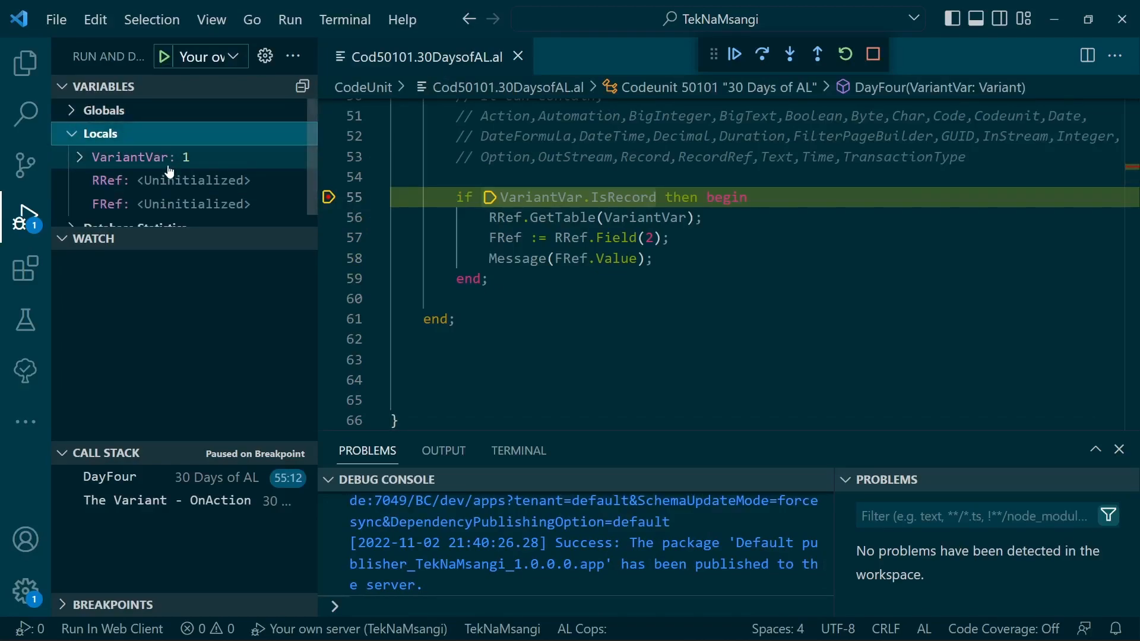
mouse_move(187, 162)
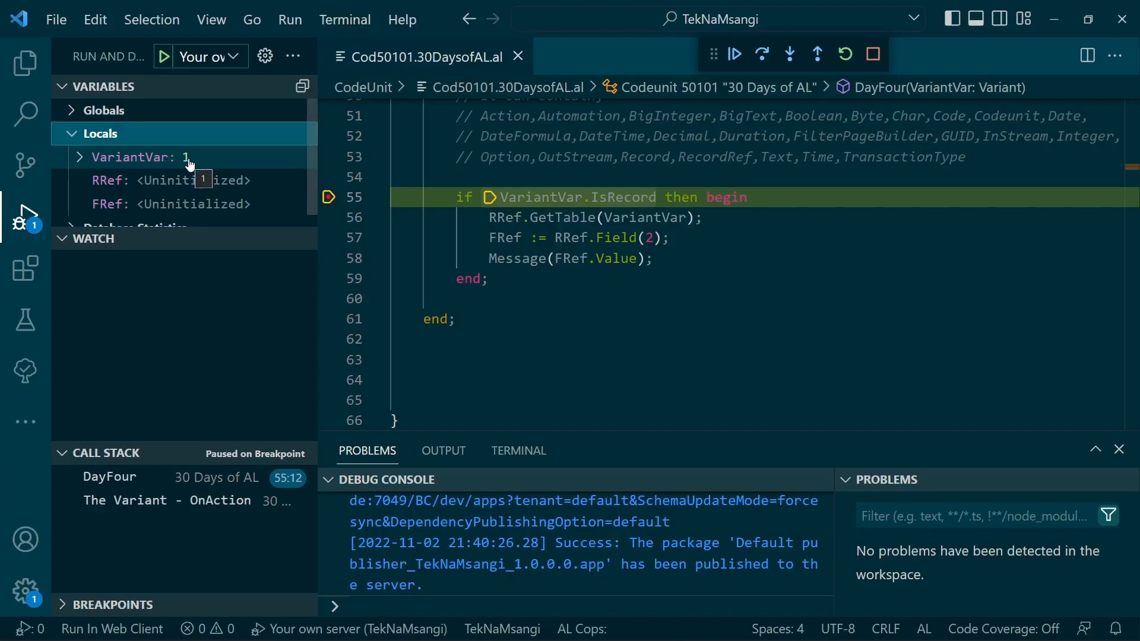
mouse_move(123, 188)
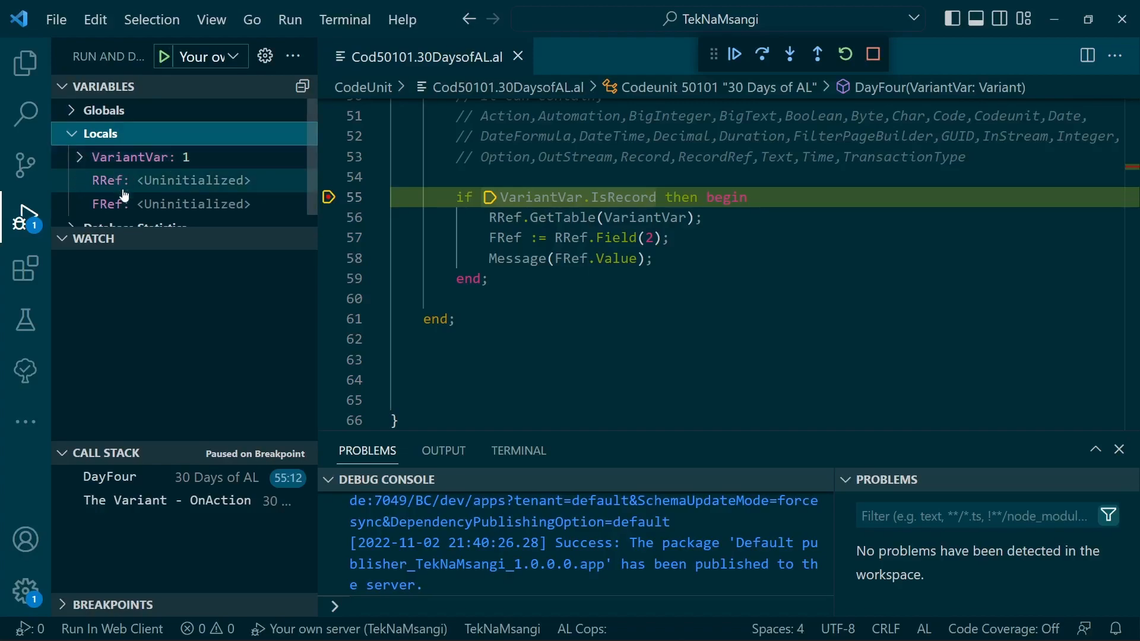
click(82, 157)
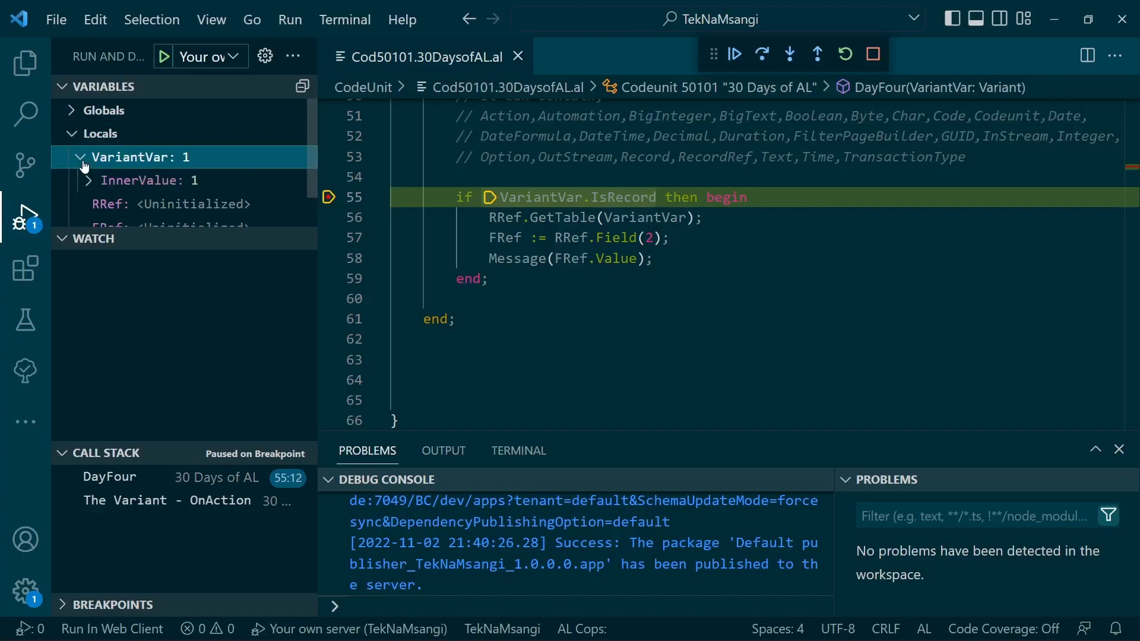
click(86, 181)
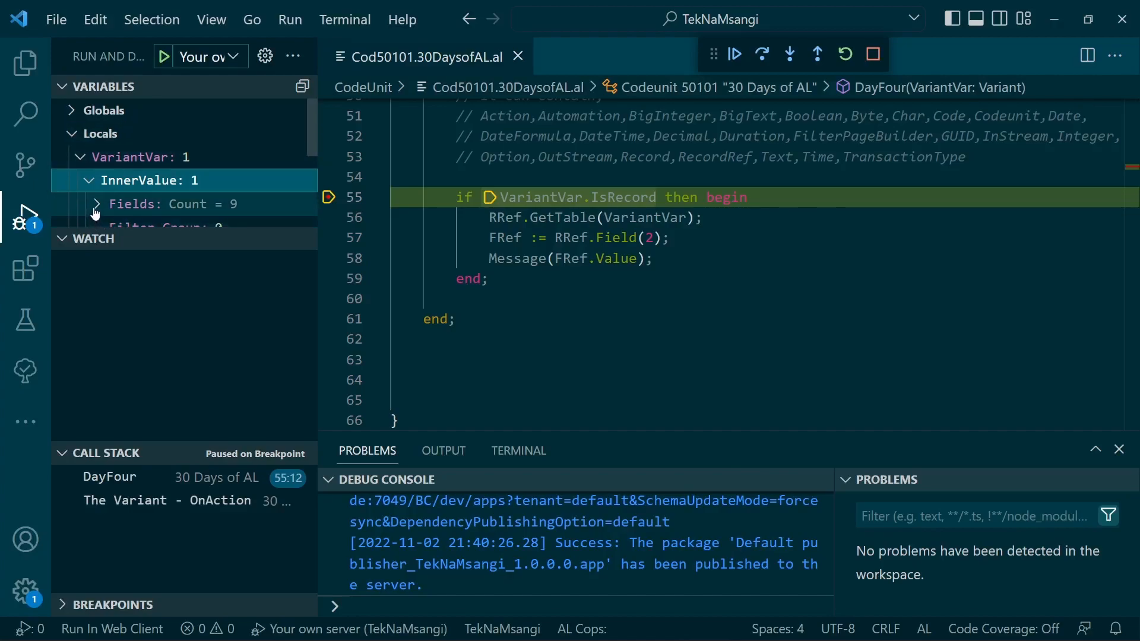
click(96, 204)
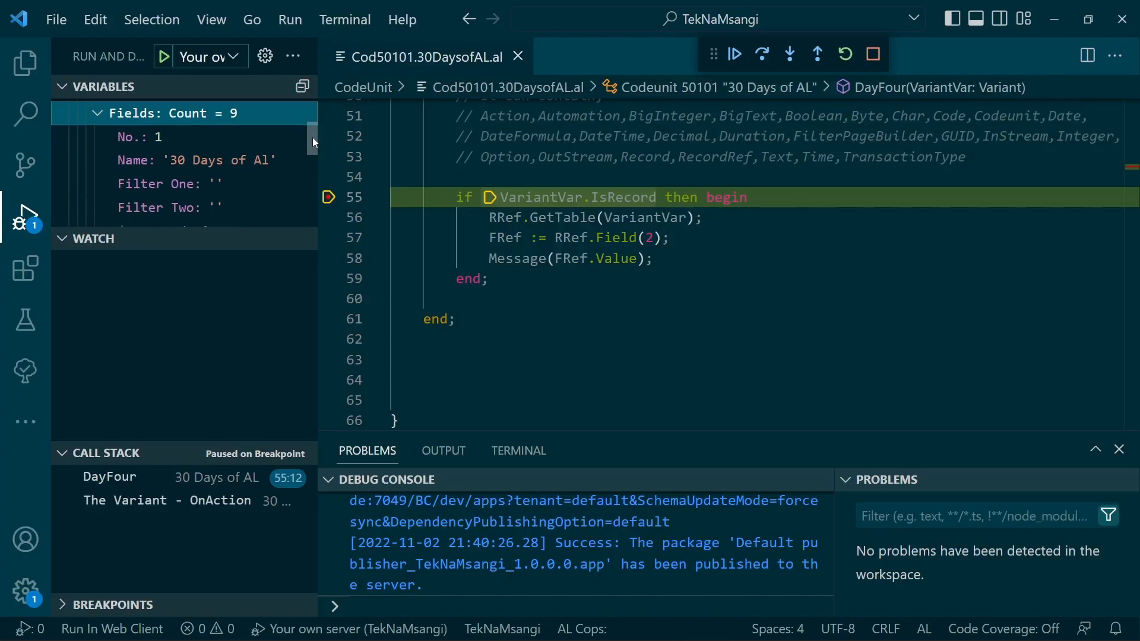
mouse_move(199, 136)
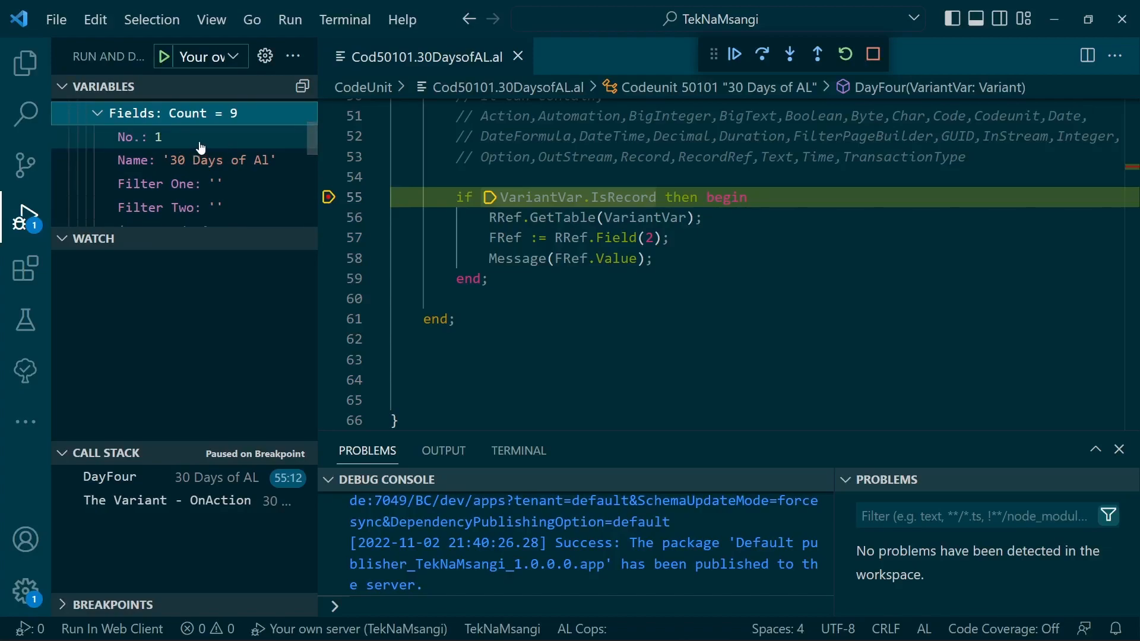
mouse_move(209, 143)
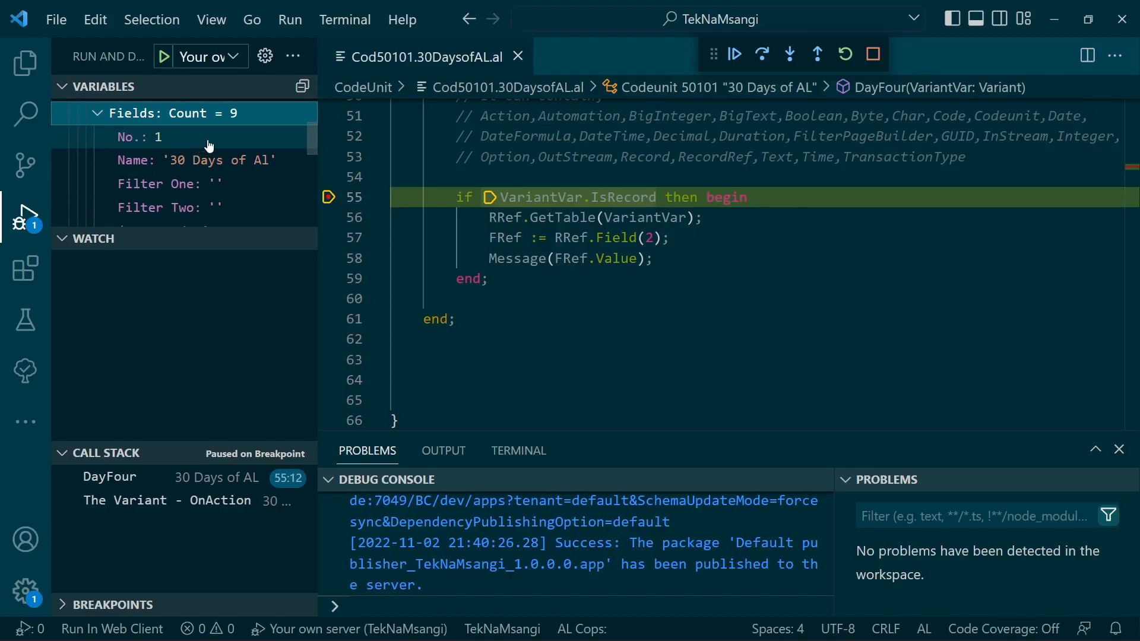
mouse_move(153, 144)
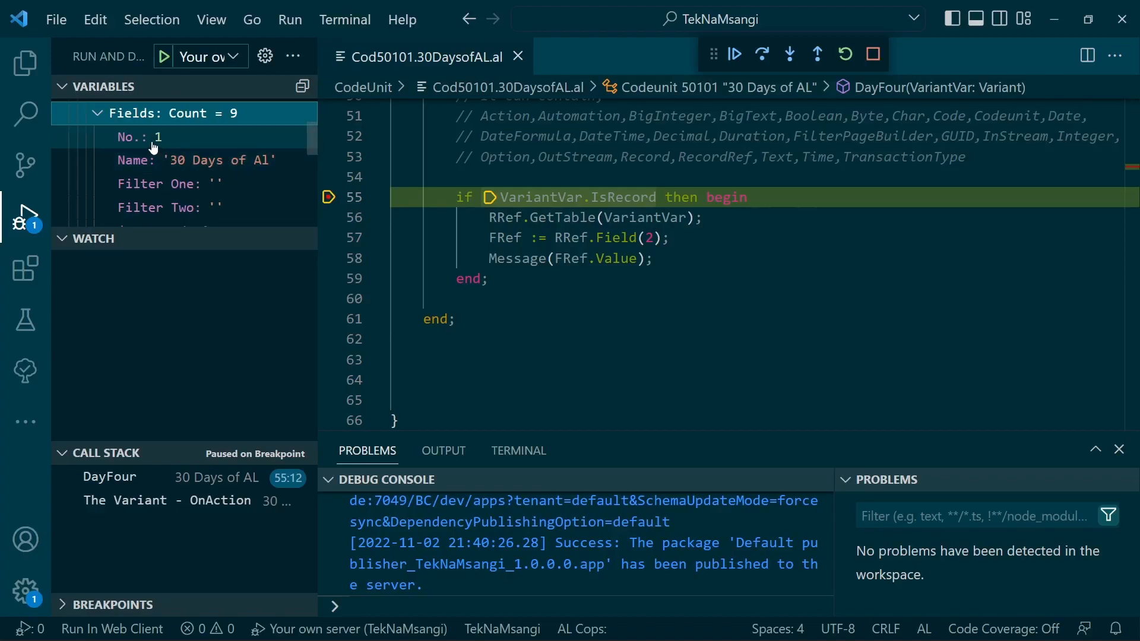
mouse_move(203, 167)
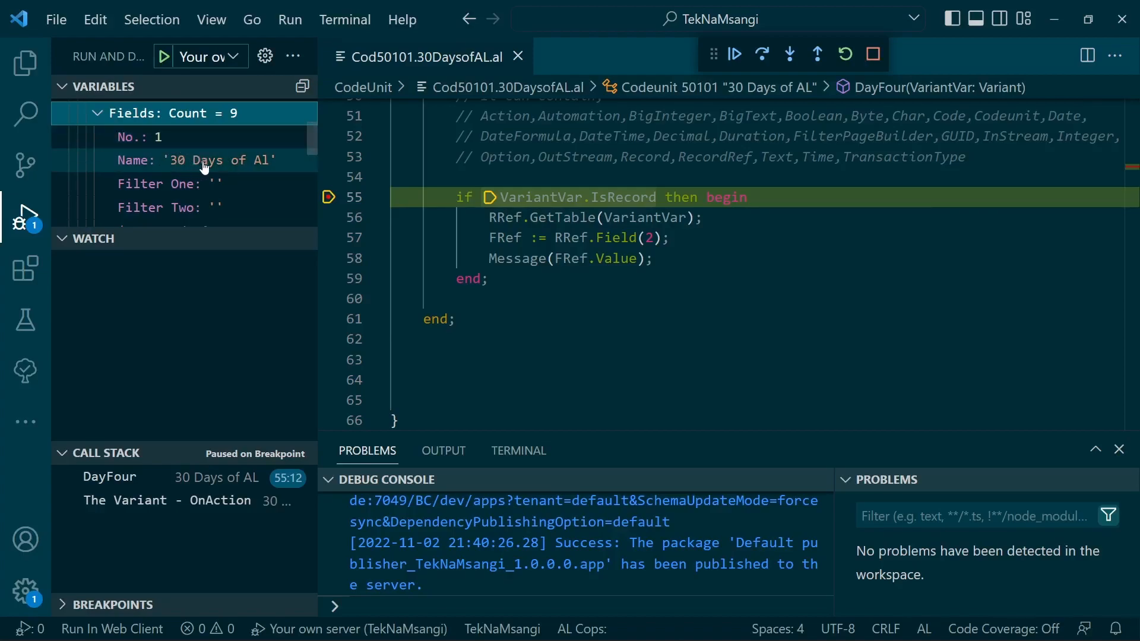
Review the record 1 '30 Days of Al' fields, collapse them, and step past the IsRecord check.
scroll(down, 3)
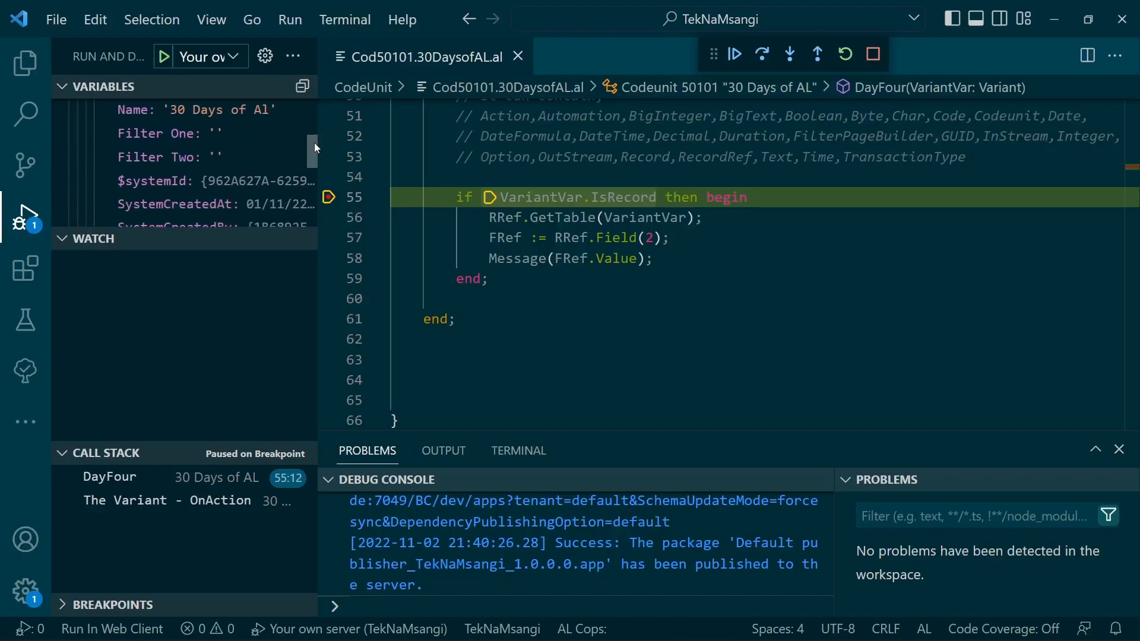
scroll(down, 3)
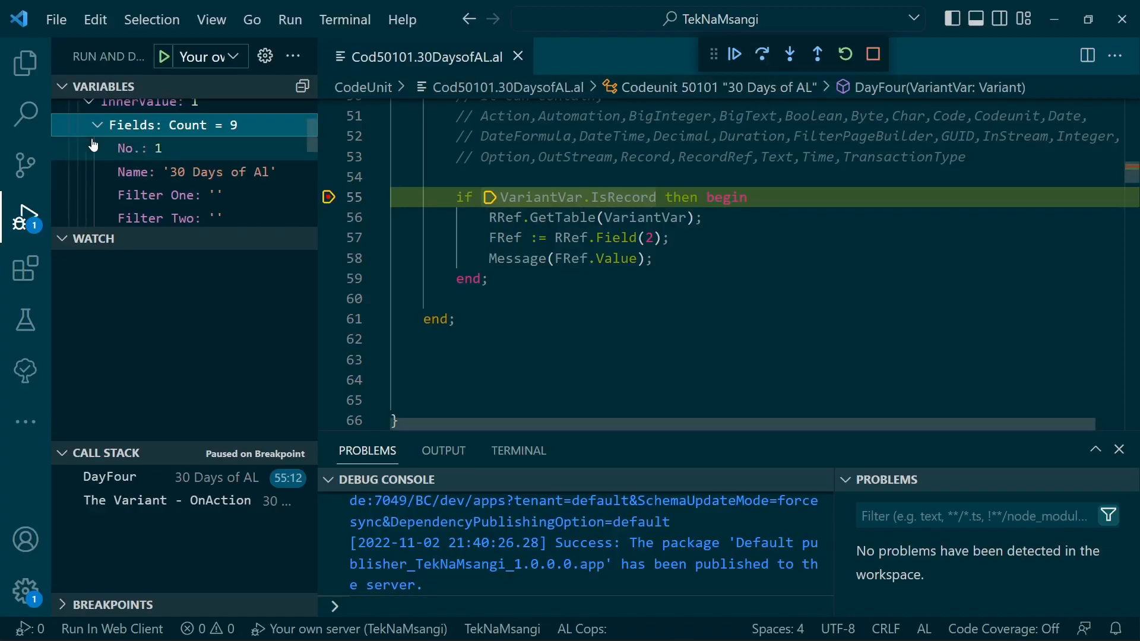
click(97, 125)
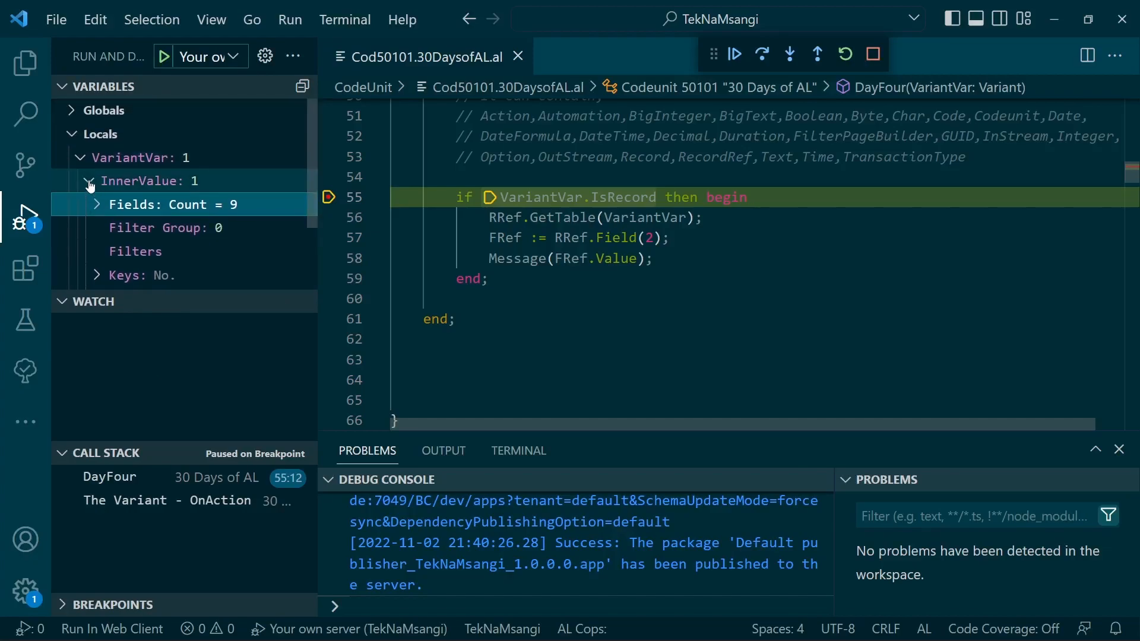
click(89, 181)
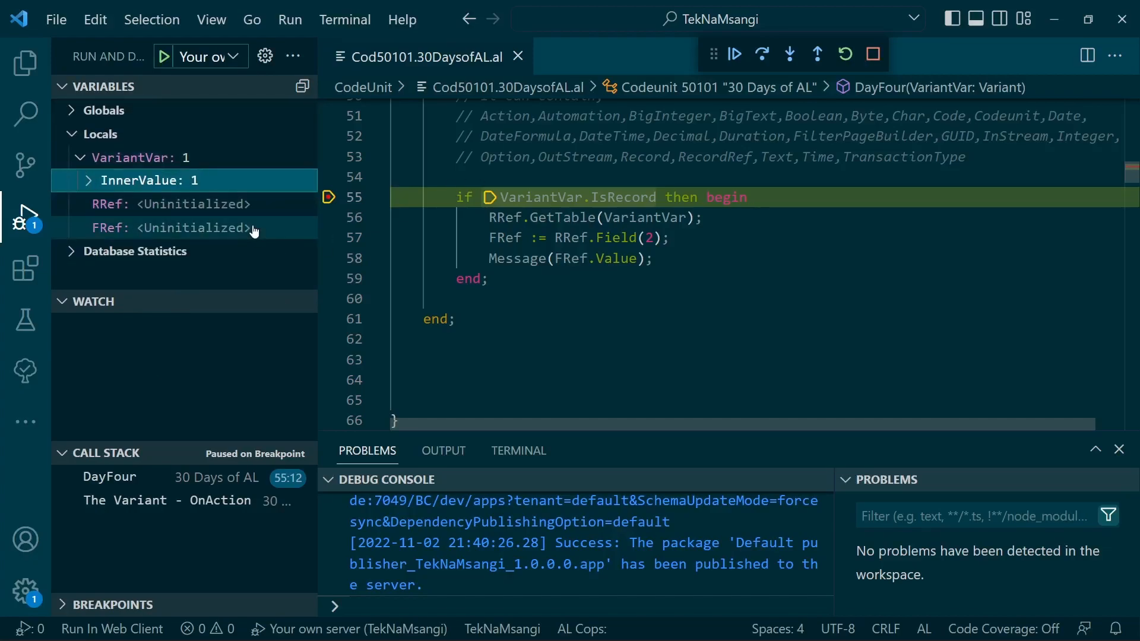
click(734, 54)
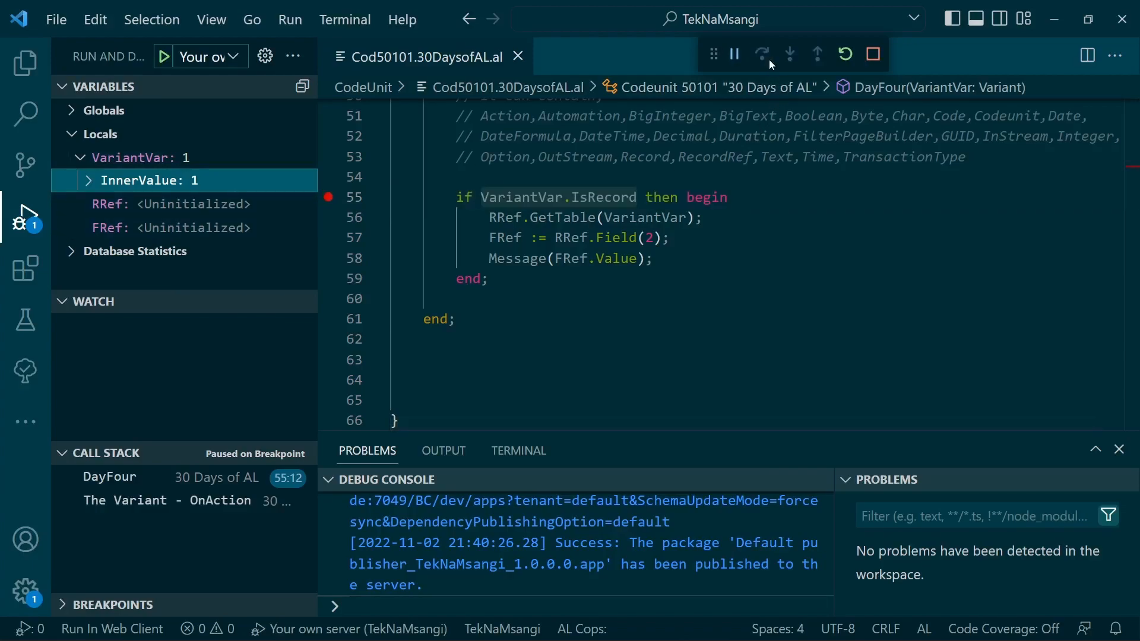
Step past GetTable and inspect RRef's record fields alongside VariantVar's inner value.
click(763, 54)
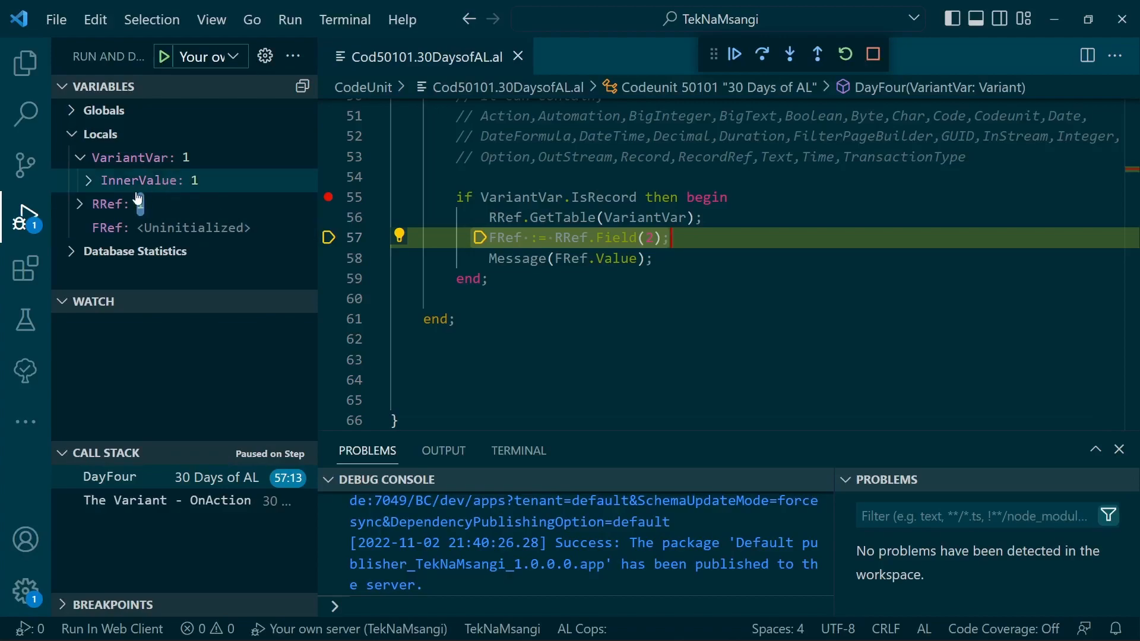
click(79, 203)
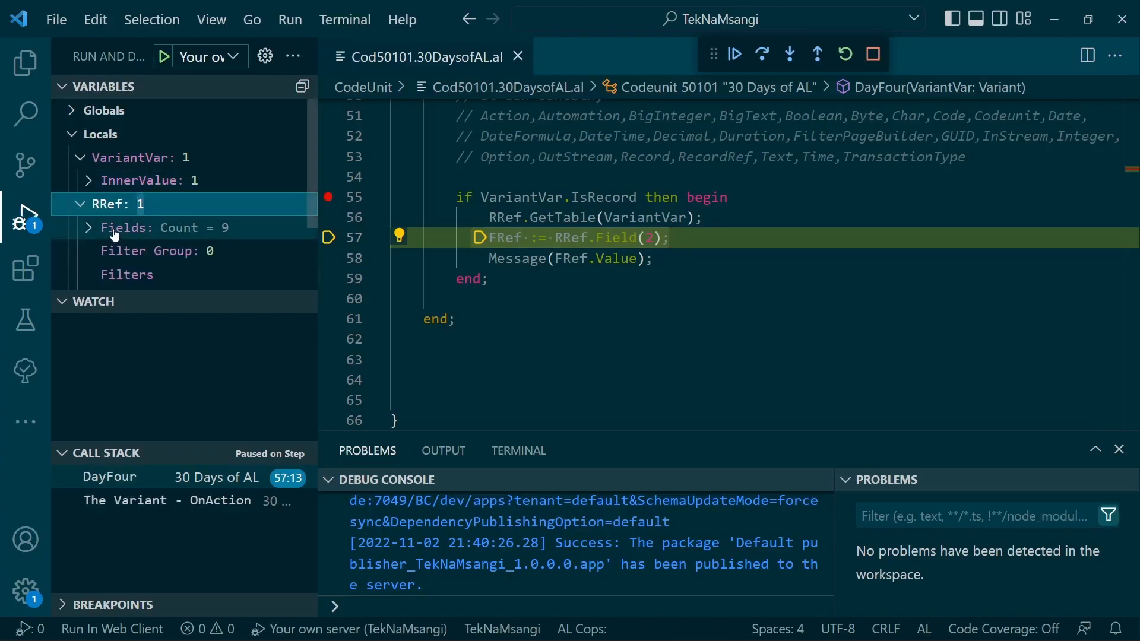
click(87, 228)
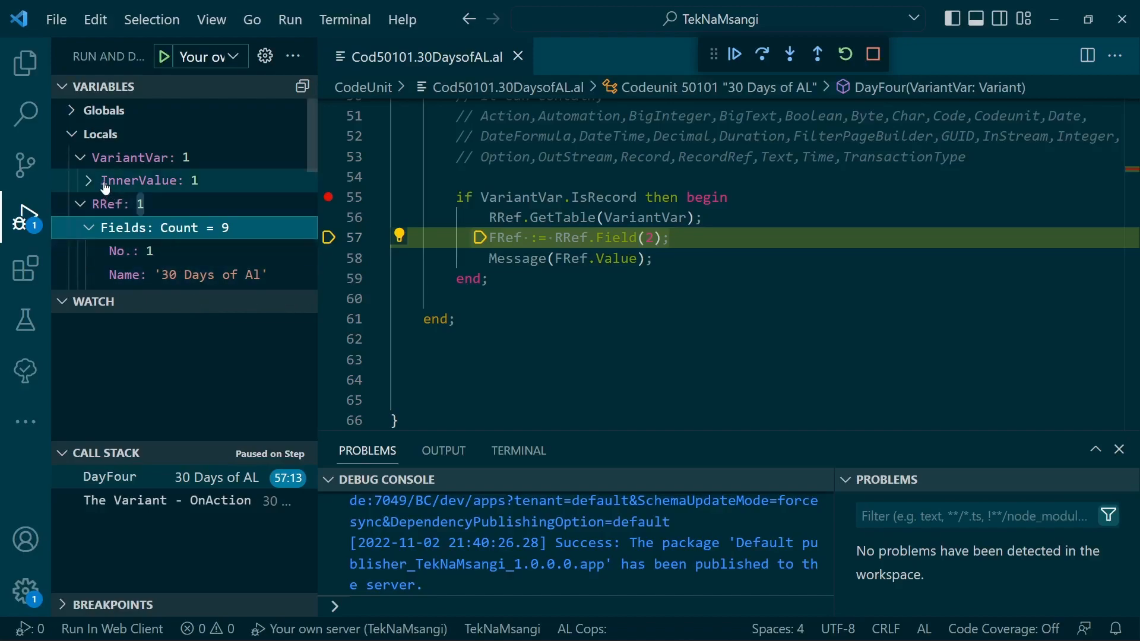
click(133, 156)
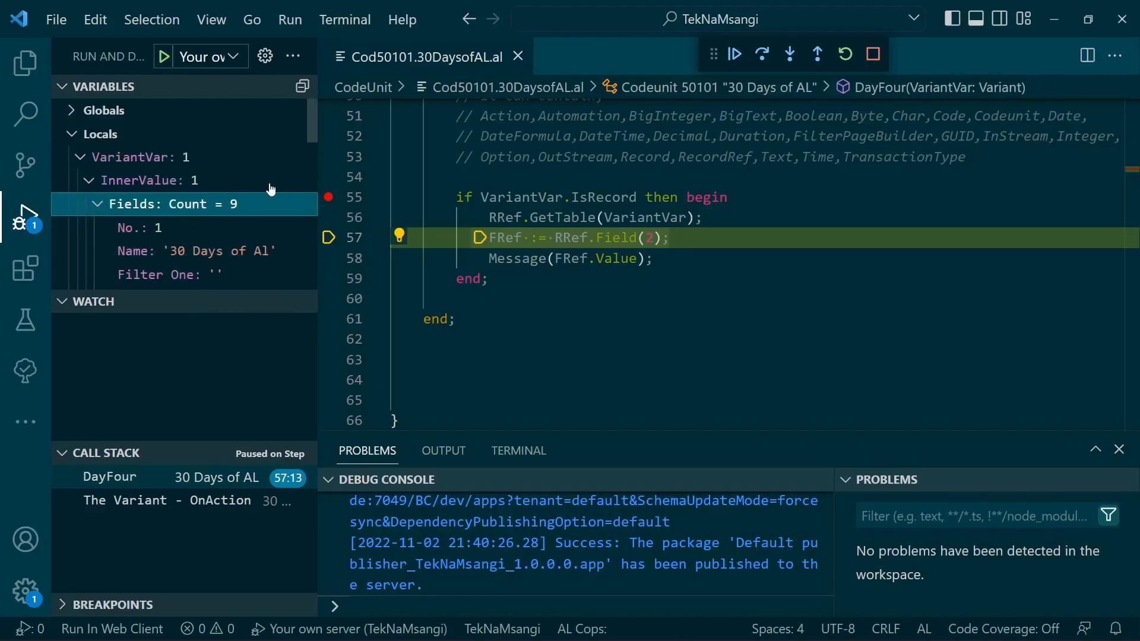
scroll(down, 3)
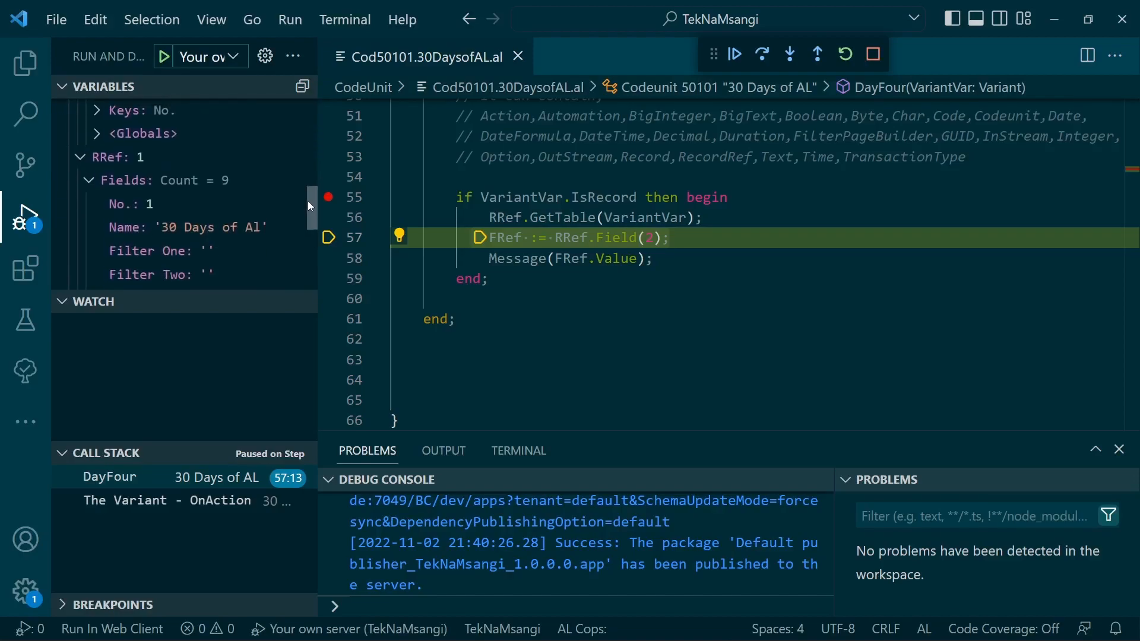
scroll(down, 3)
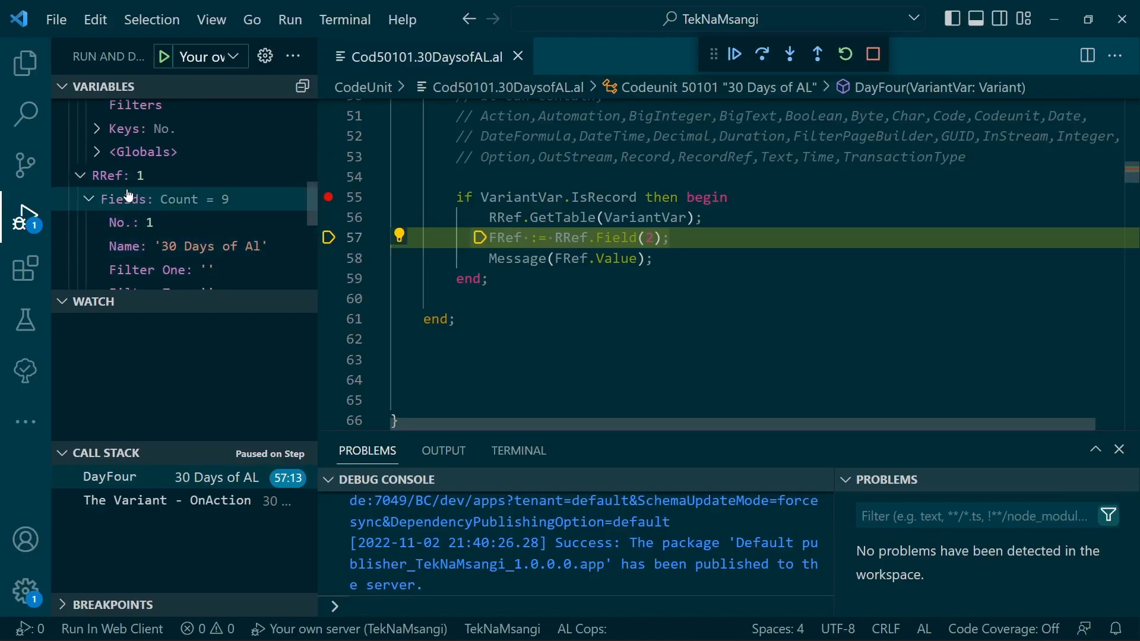
Step over the FRef := RRef.Field(2) assignment and expand FRef showing '30 Days of Al'.
click(761, 54)
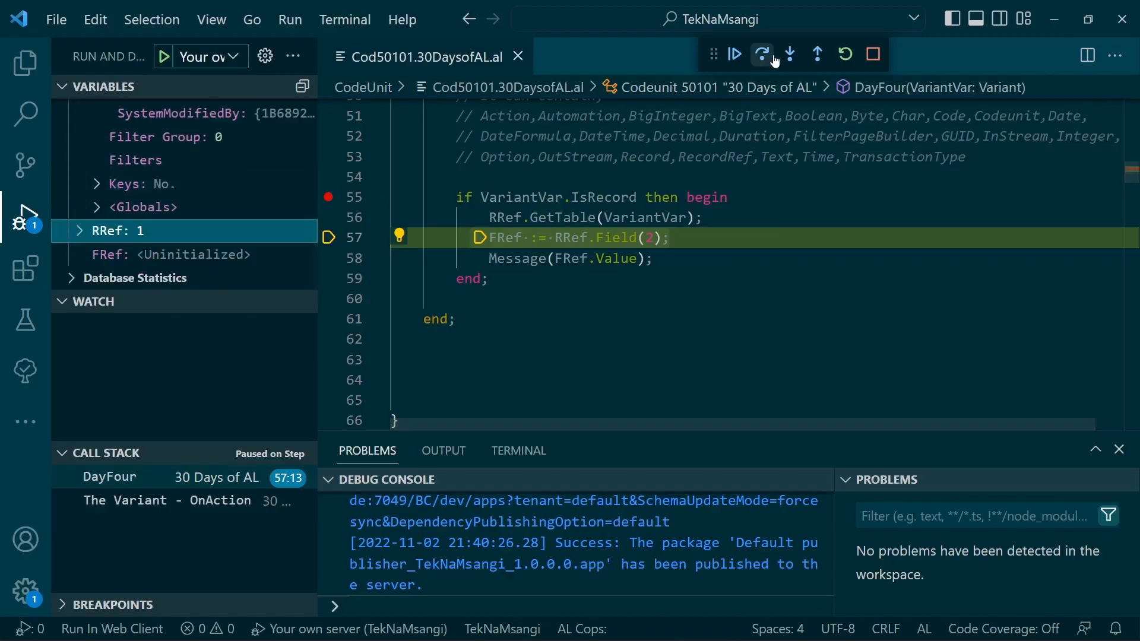
click(763, 54)
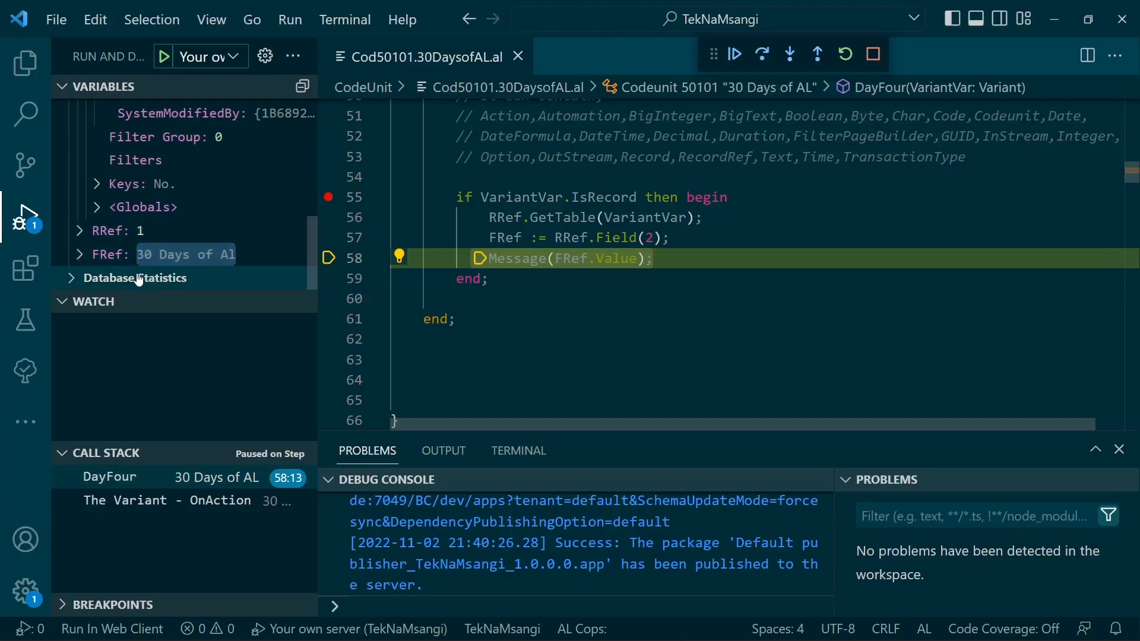
click(79, 254)
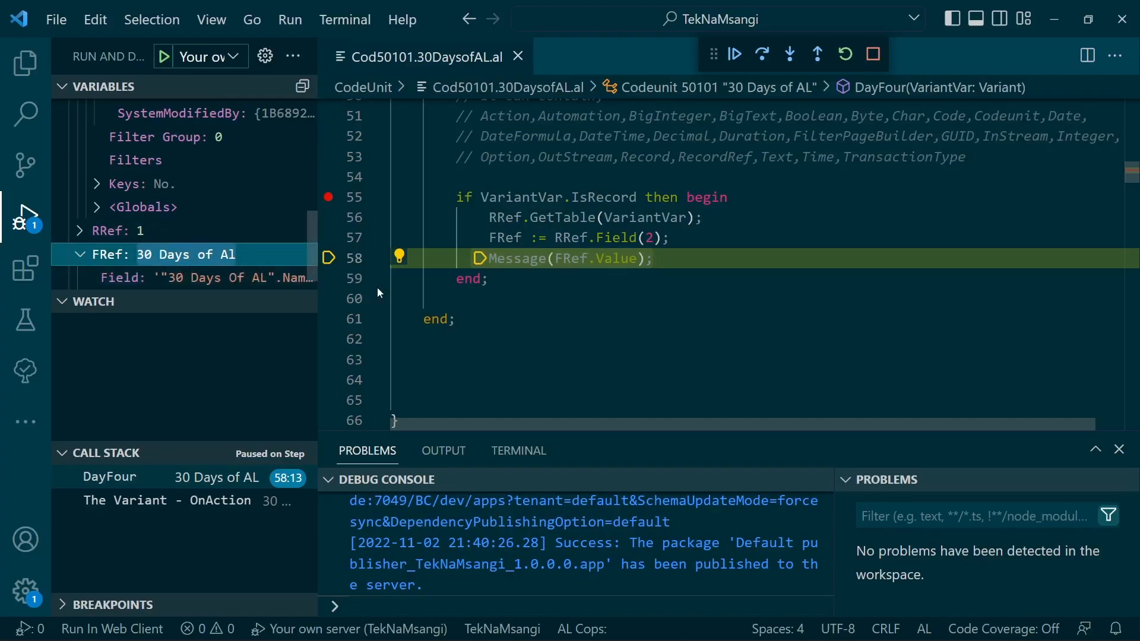
mouse_move(158, 261)
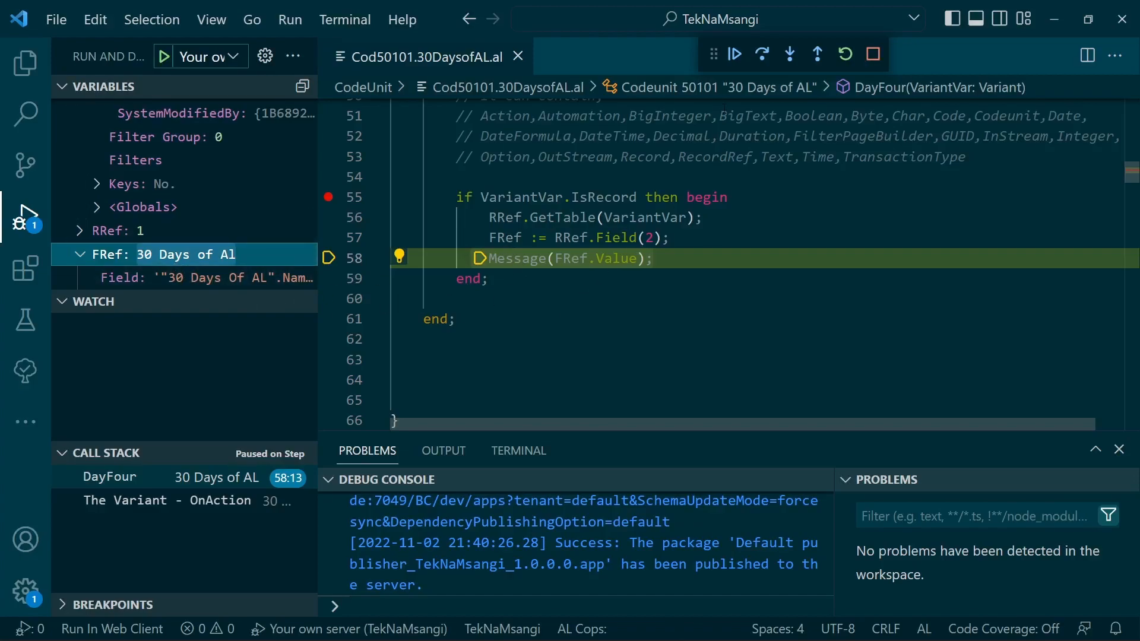
mouse_move(733, 53)
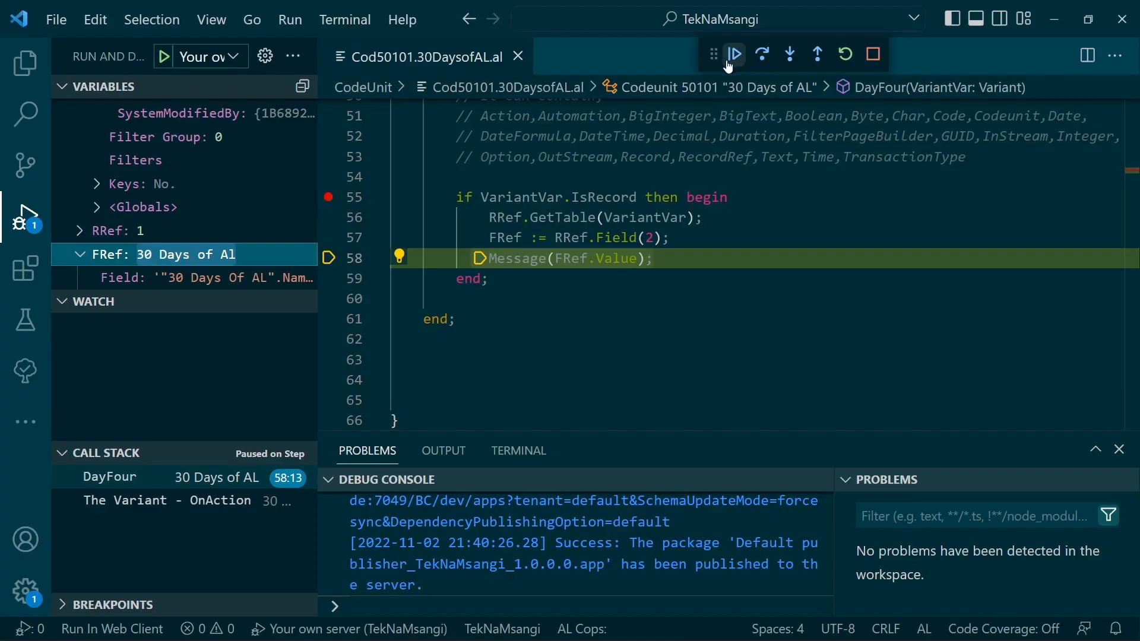
Continue execution and dismiss the Business Central message reading '30 Days of Al'.
click(734, 54)
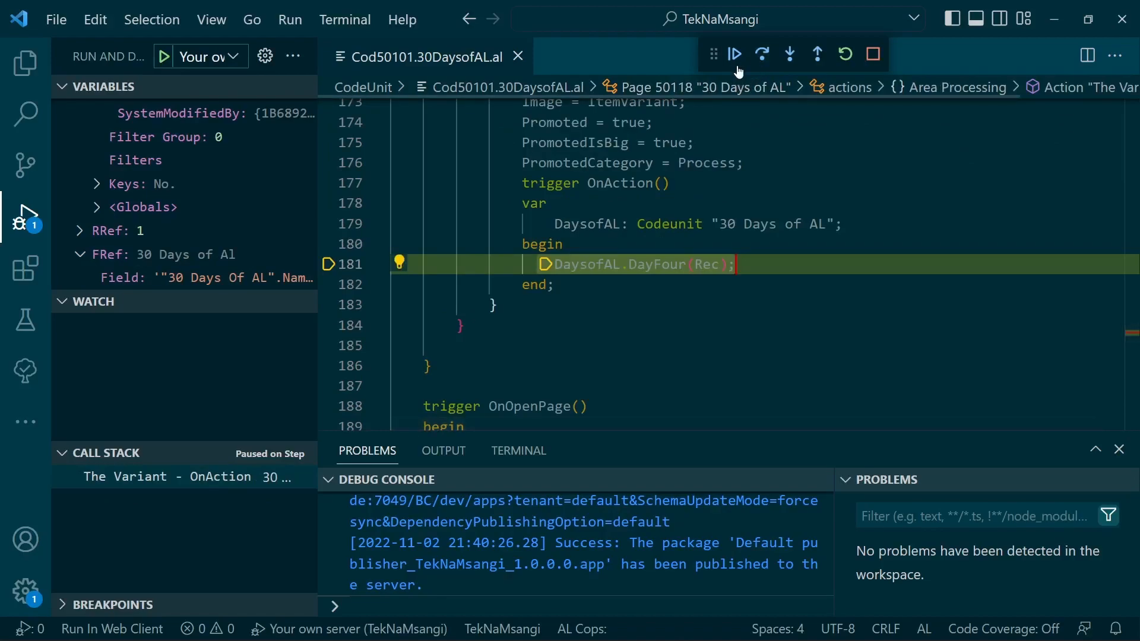
click(734, 53)
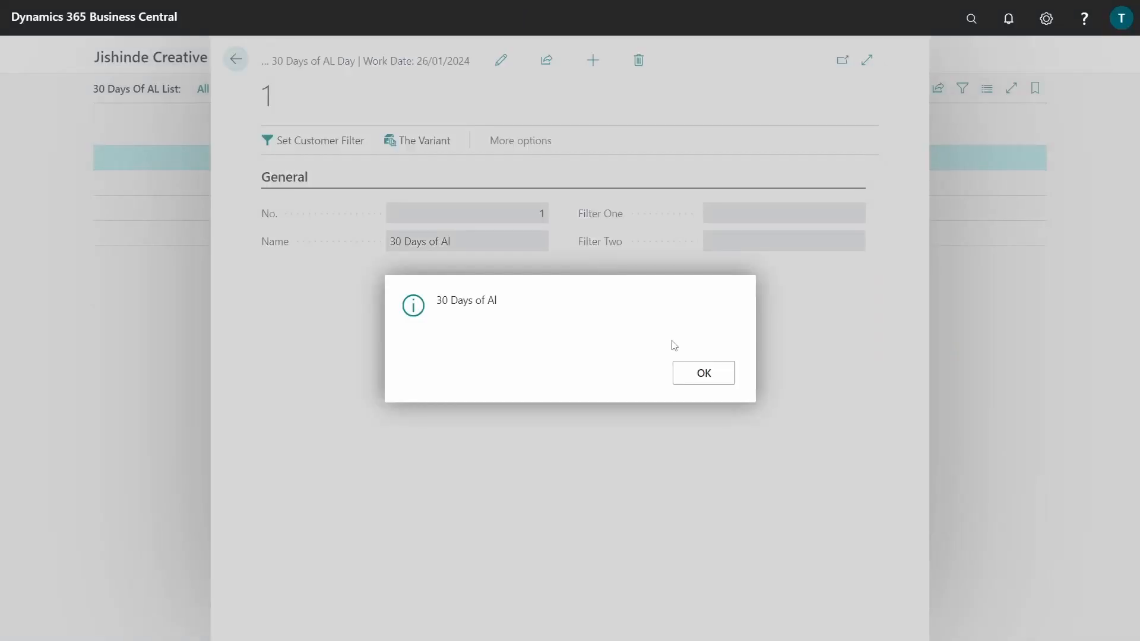
click(702, 373)
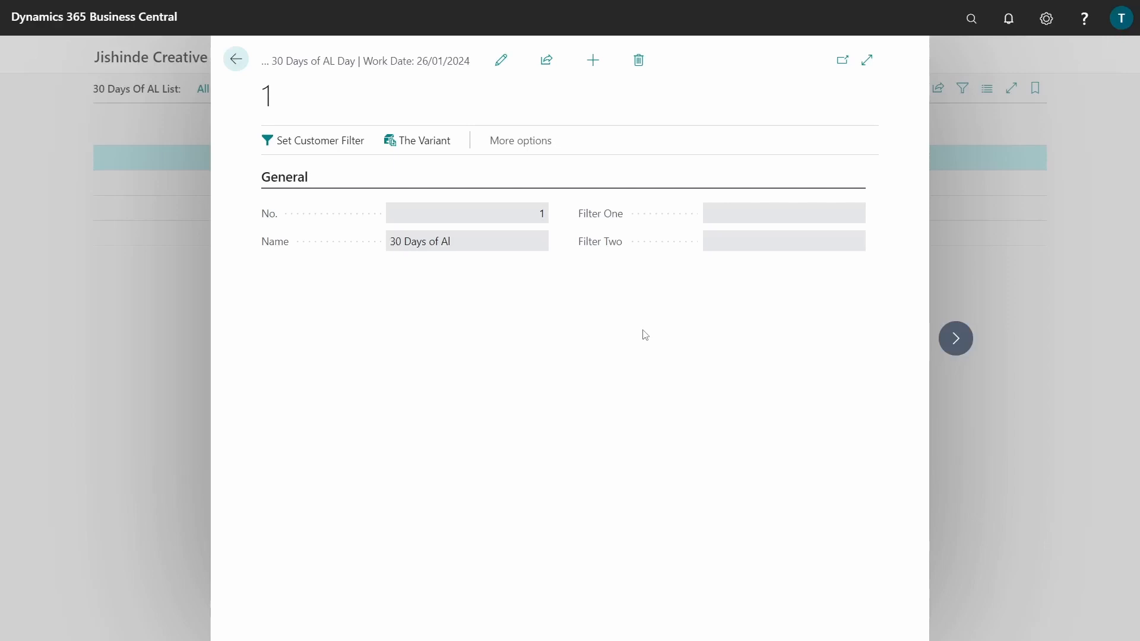
mouse_move(582, 339)
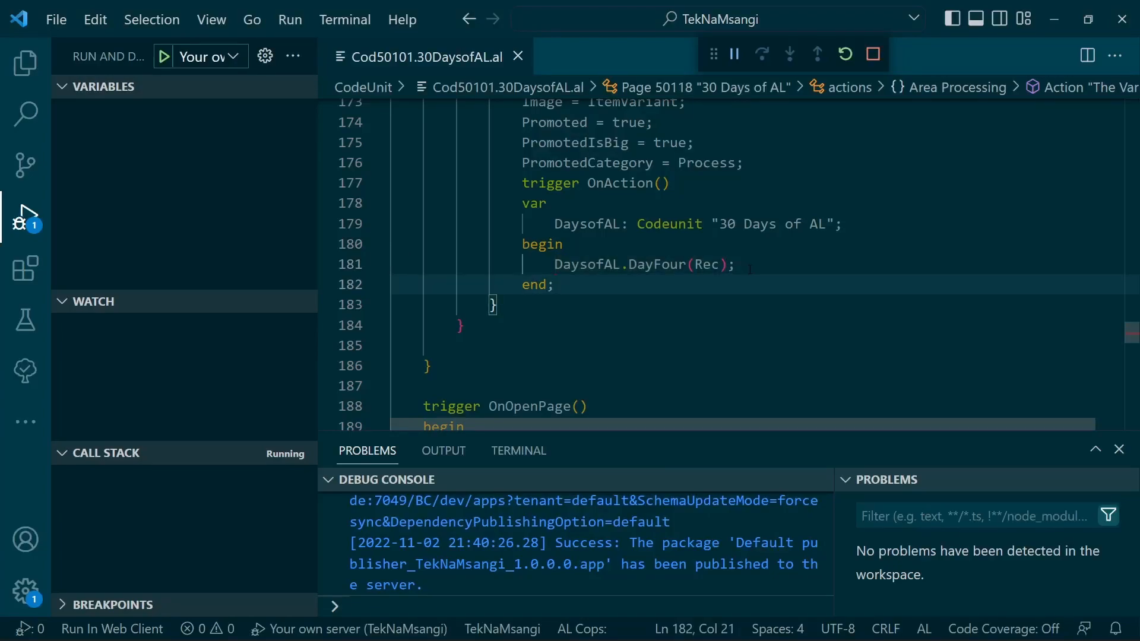
Add a second OnAction call DaysofAL.DayFour("No.") passing the No. field via IntelliSense.
text(day)
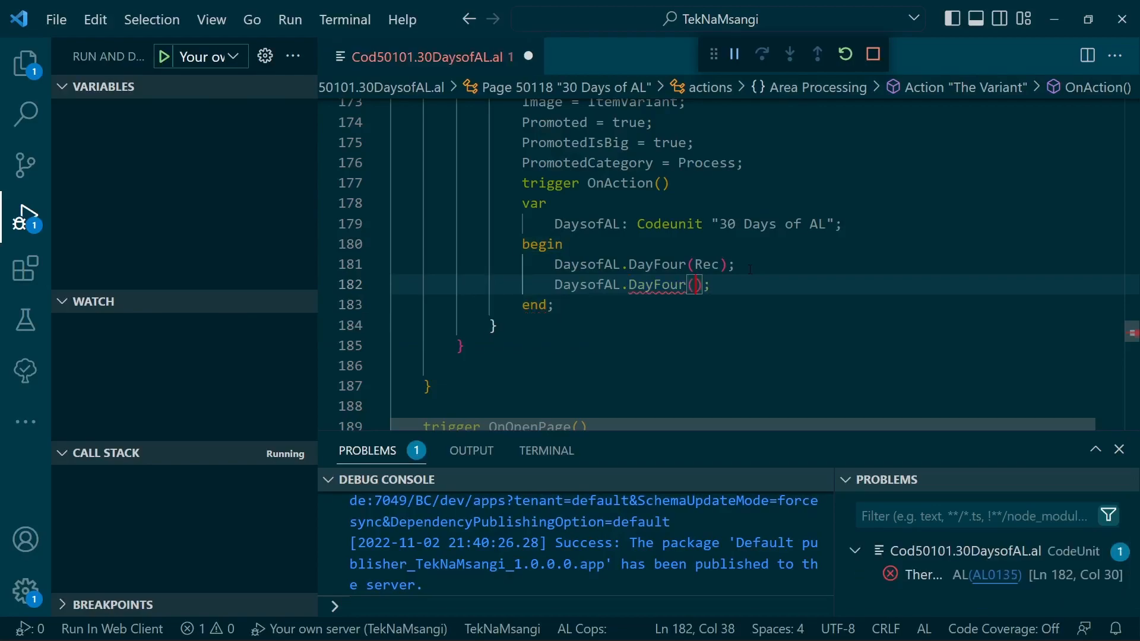
text(no)
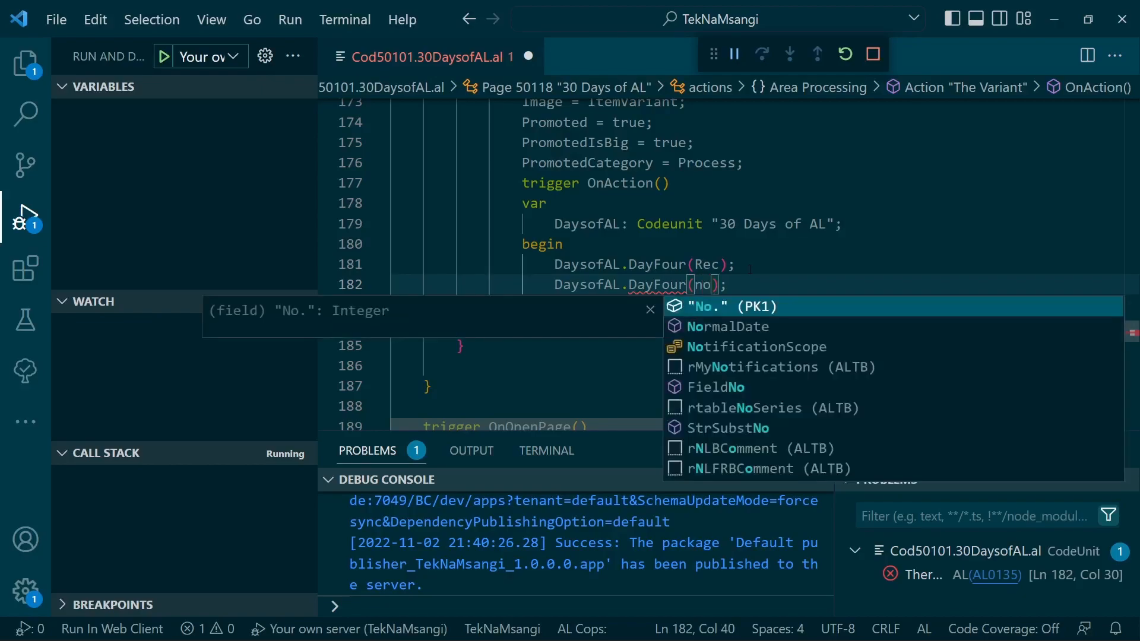
click(734, 306)
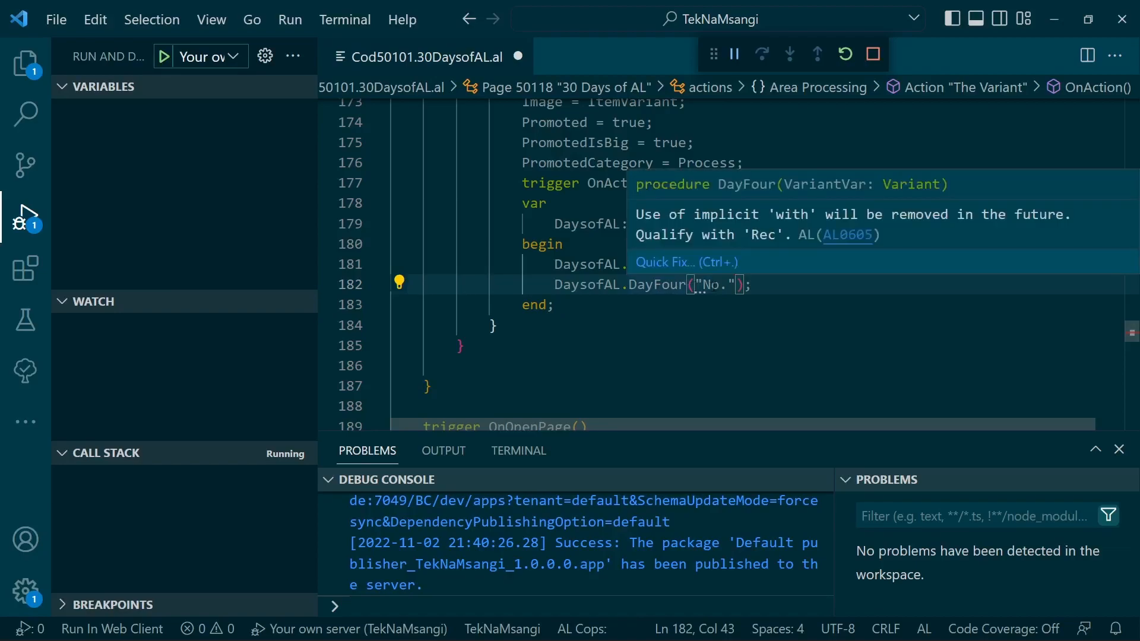
mouse_move(712, 284)
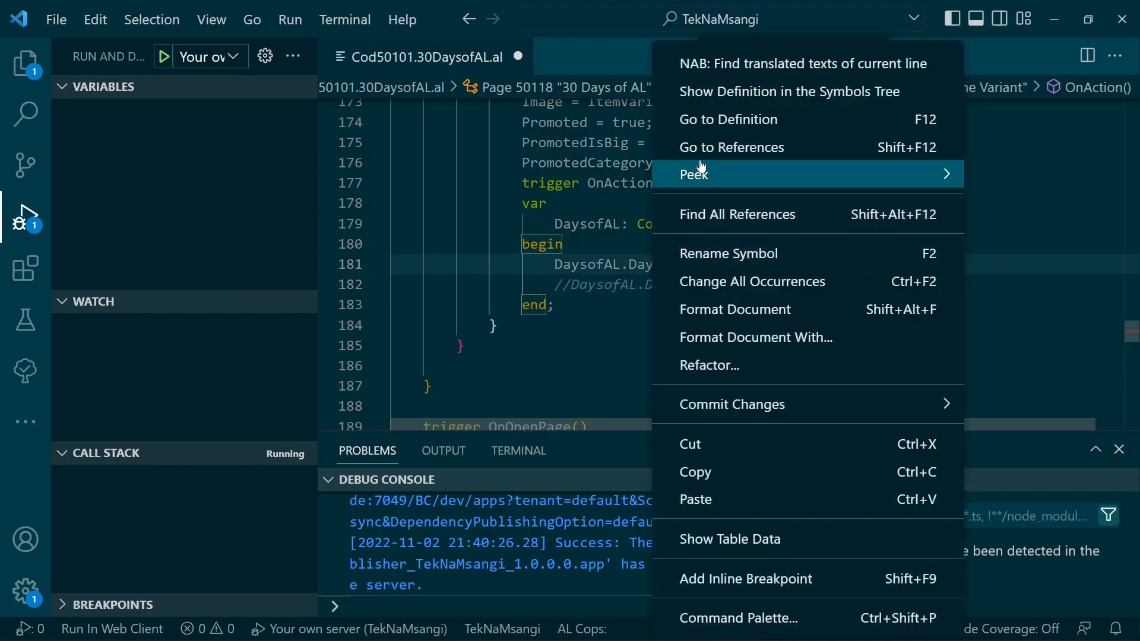
Jump to the DayFour definition and walk through its IsRecord block and line 55 breakpoint.
click(728, 119)
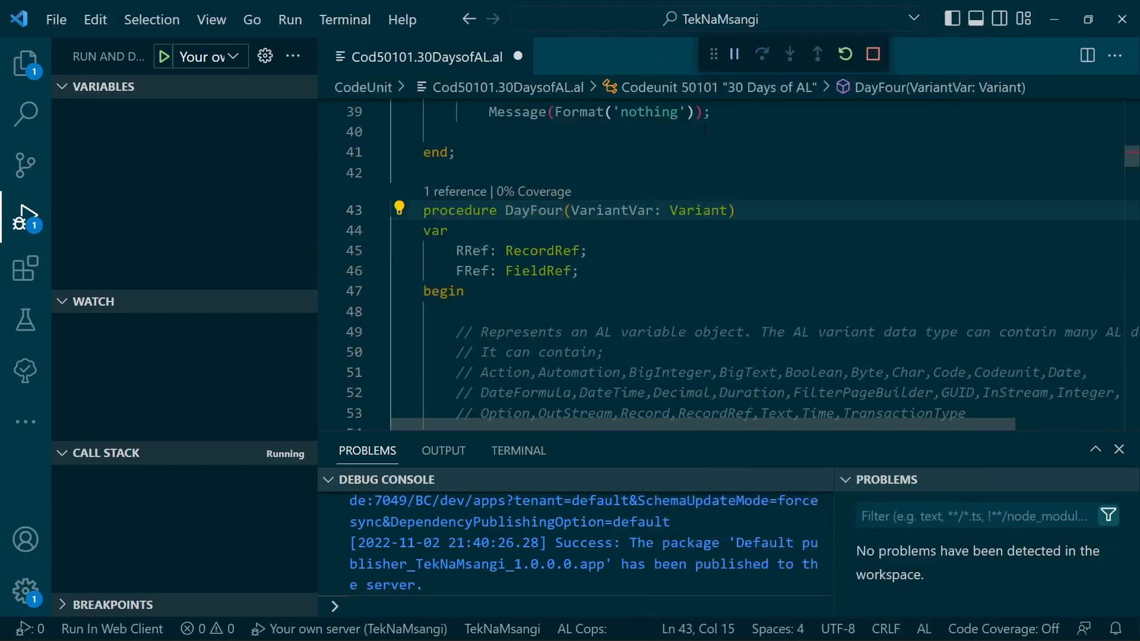
click(438, 229)
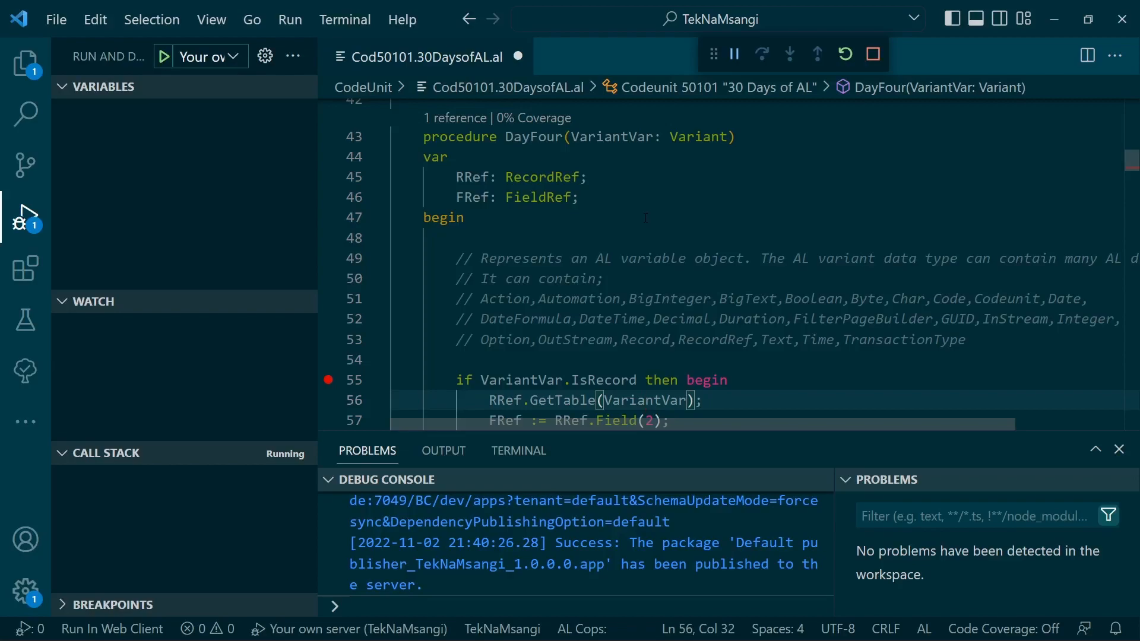
click(547, 137)
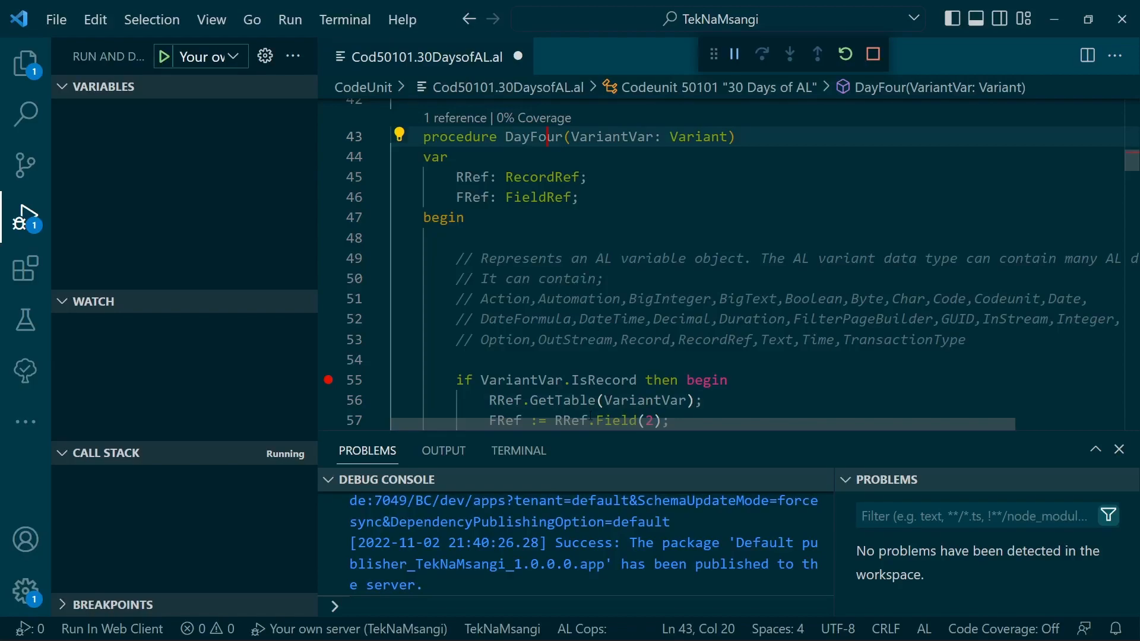
click(673, 420)
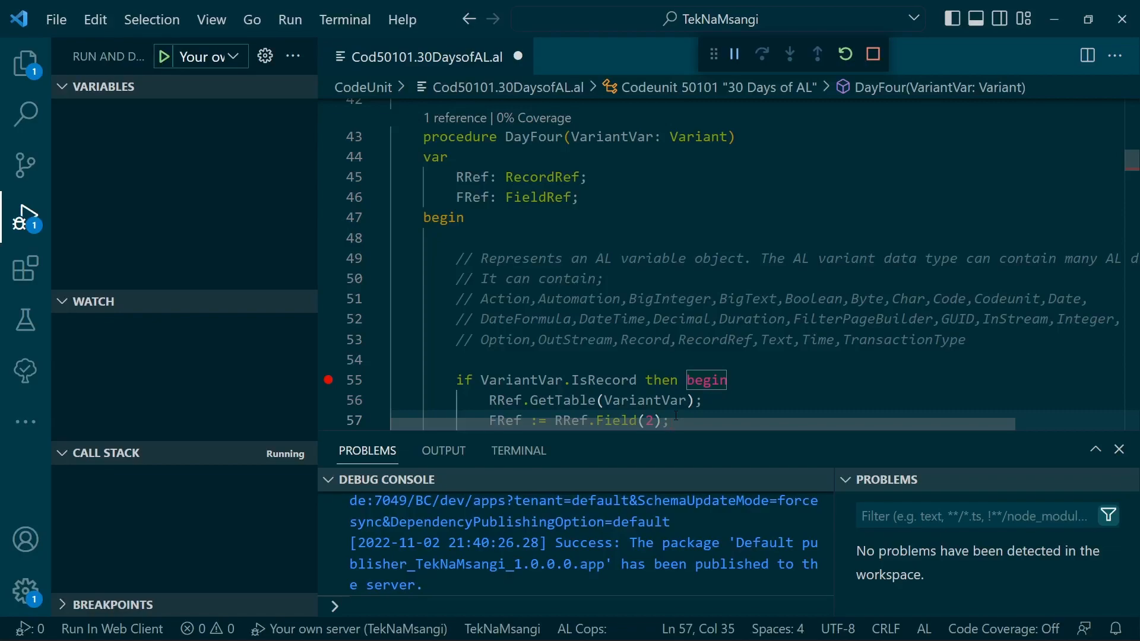
mouse_move(528, 430)
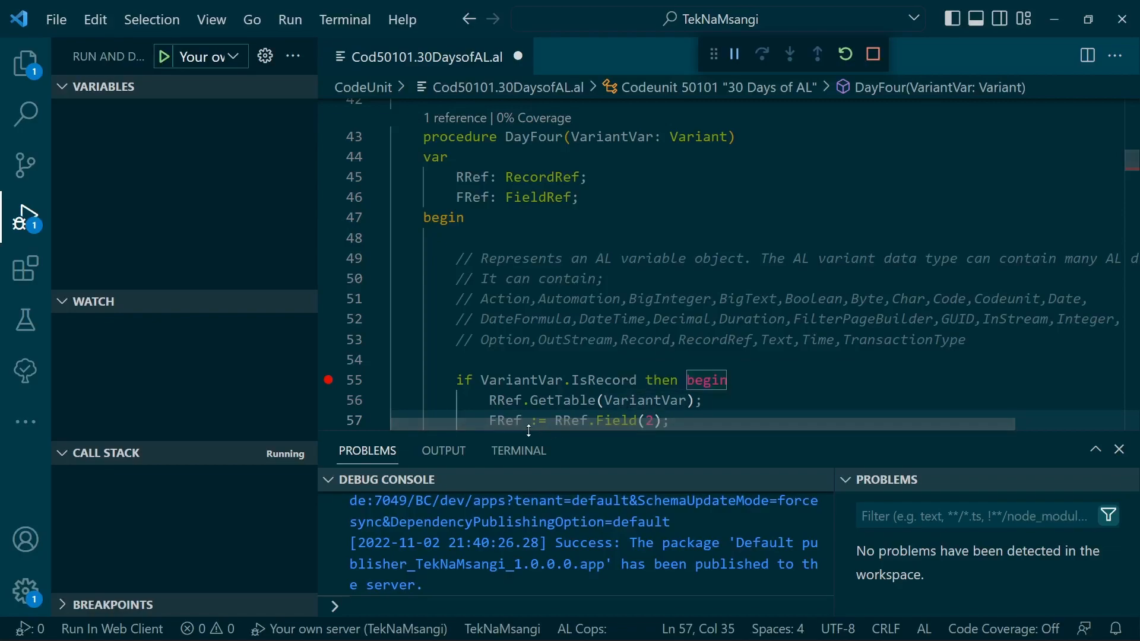